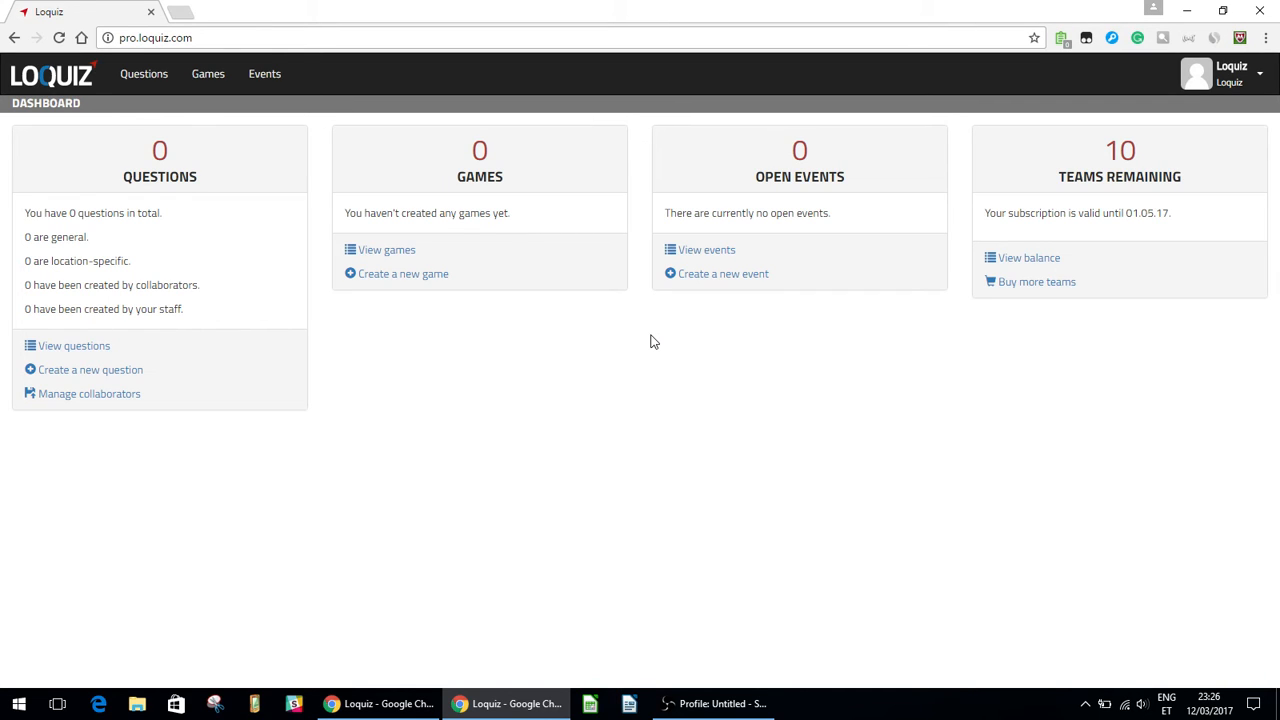
{"action": "mouse_move", "coordinate": [256, 138]}
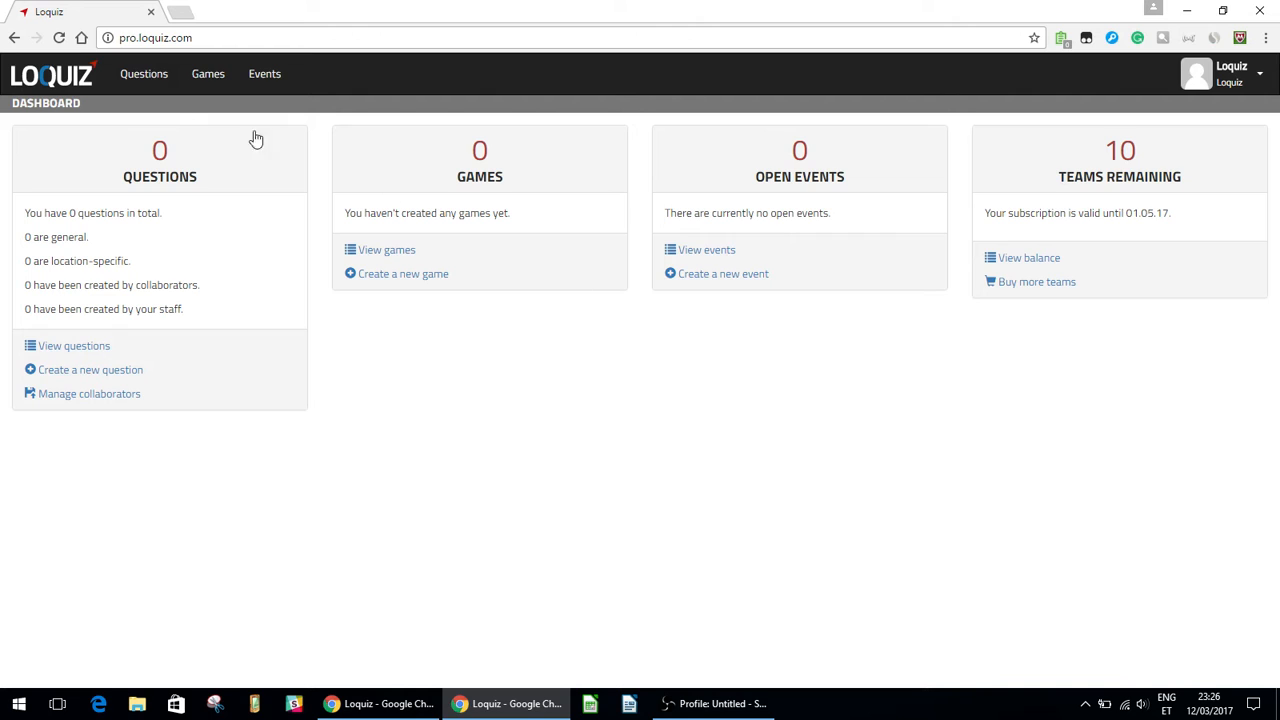
Show the account's own questions list, currently empty with 0 questions
{"action": "left_click", "coordinate": [144, 72]}
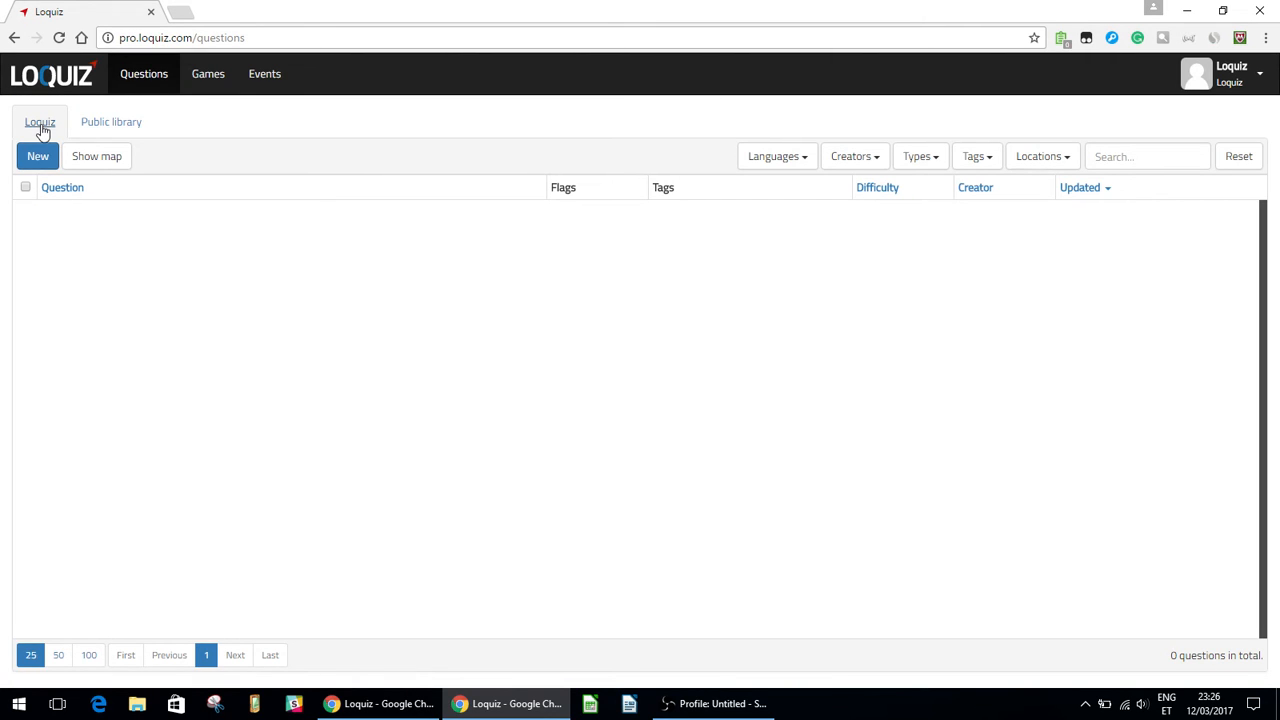
{"action": "mouse_move", "coordinate": [78, 230]}
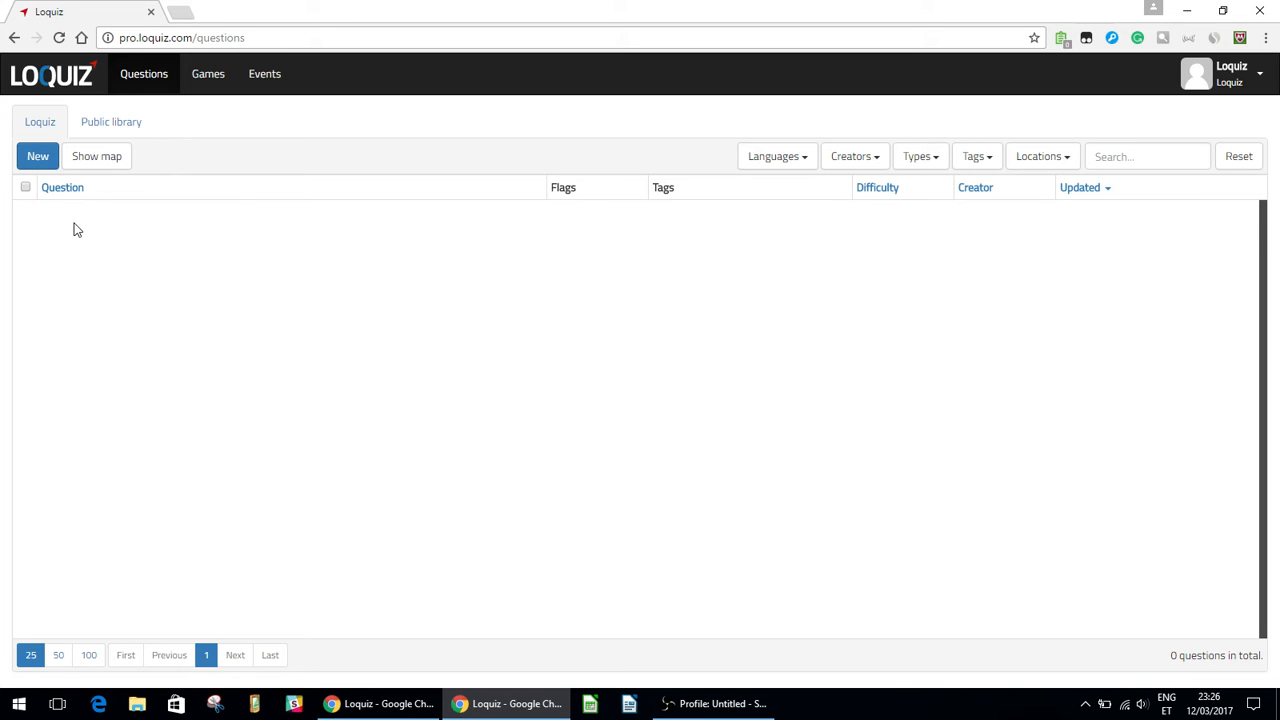
{"action": "mouse_move", "coordinate": [66, 316]}
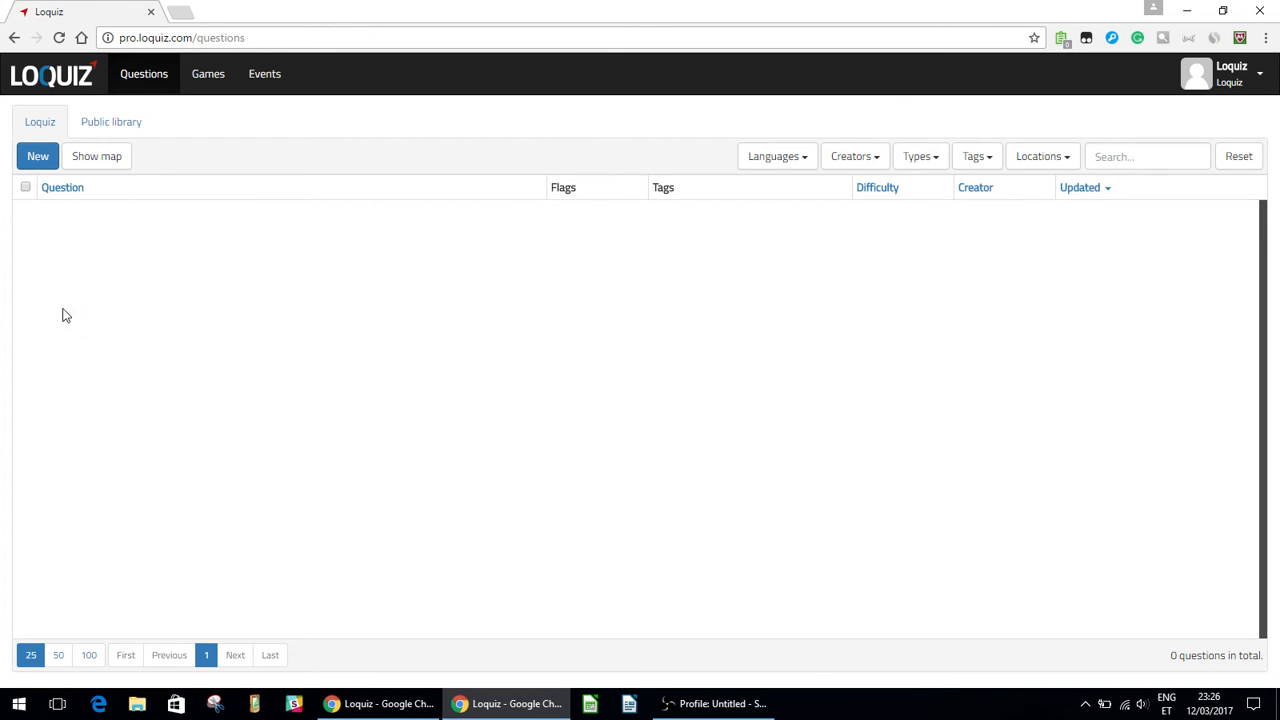
{"action": "mouse_move", "coordinate": [210, 332]}
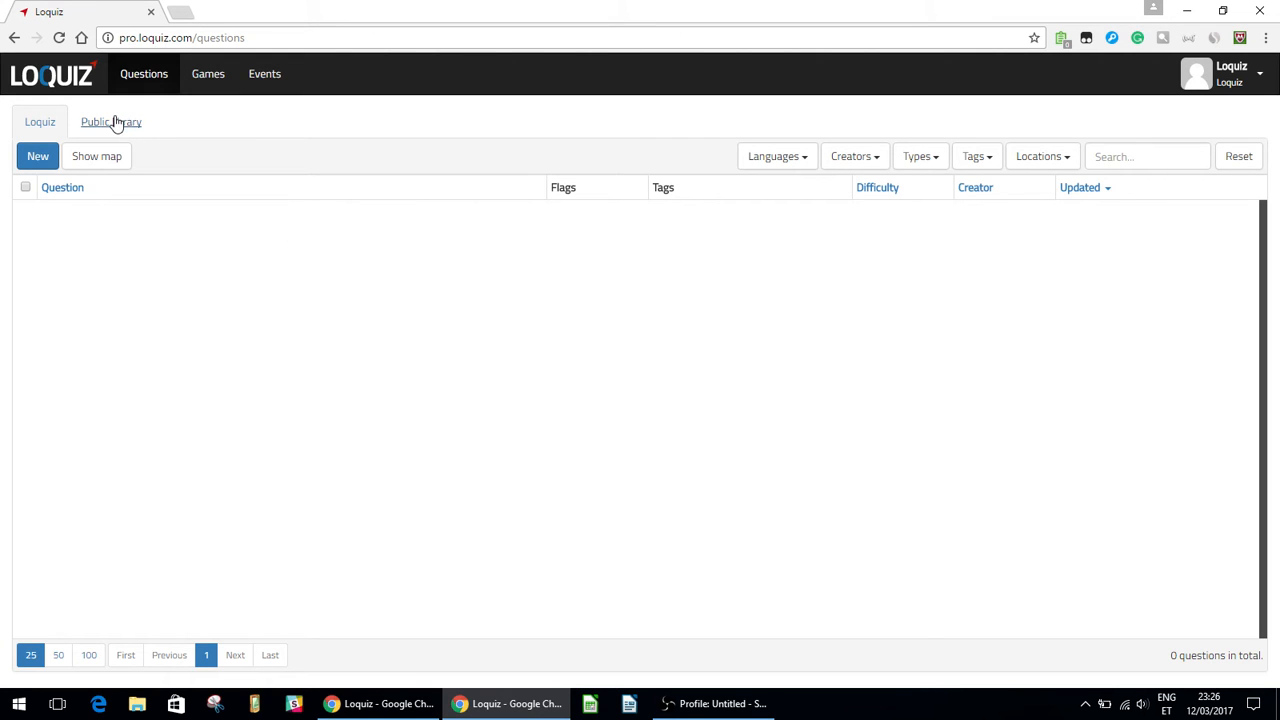
{"action": "left_click", "coordinate": [110, 122]}
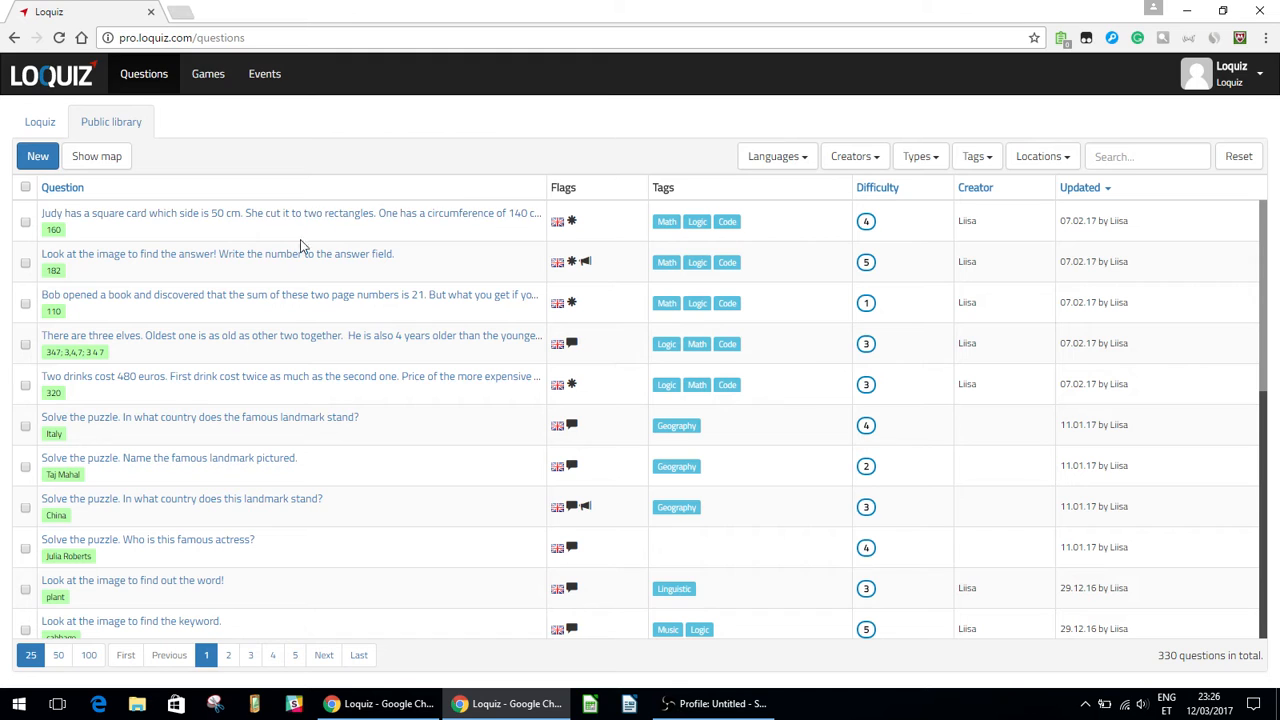
{"action": "mouse_move", "coordinate": [28, 240]}
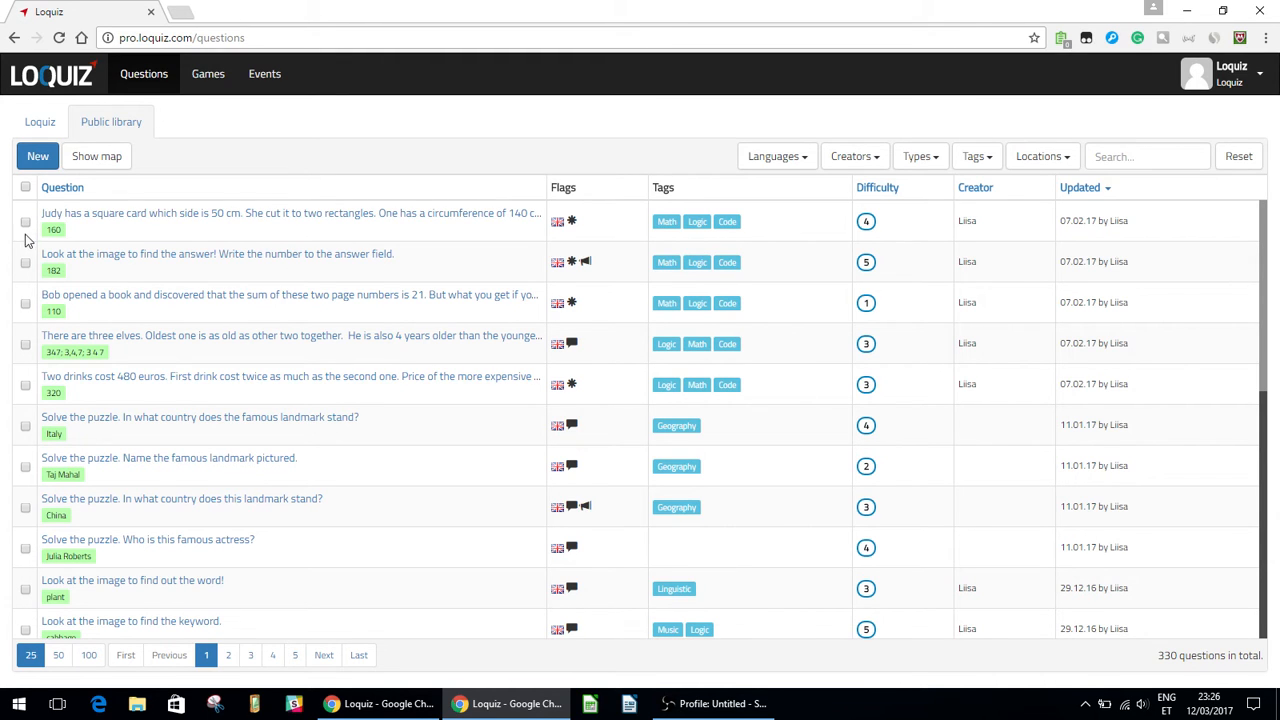
{"action": "mouse_move", "coordinate": [312, 168]}
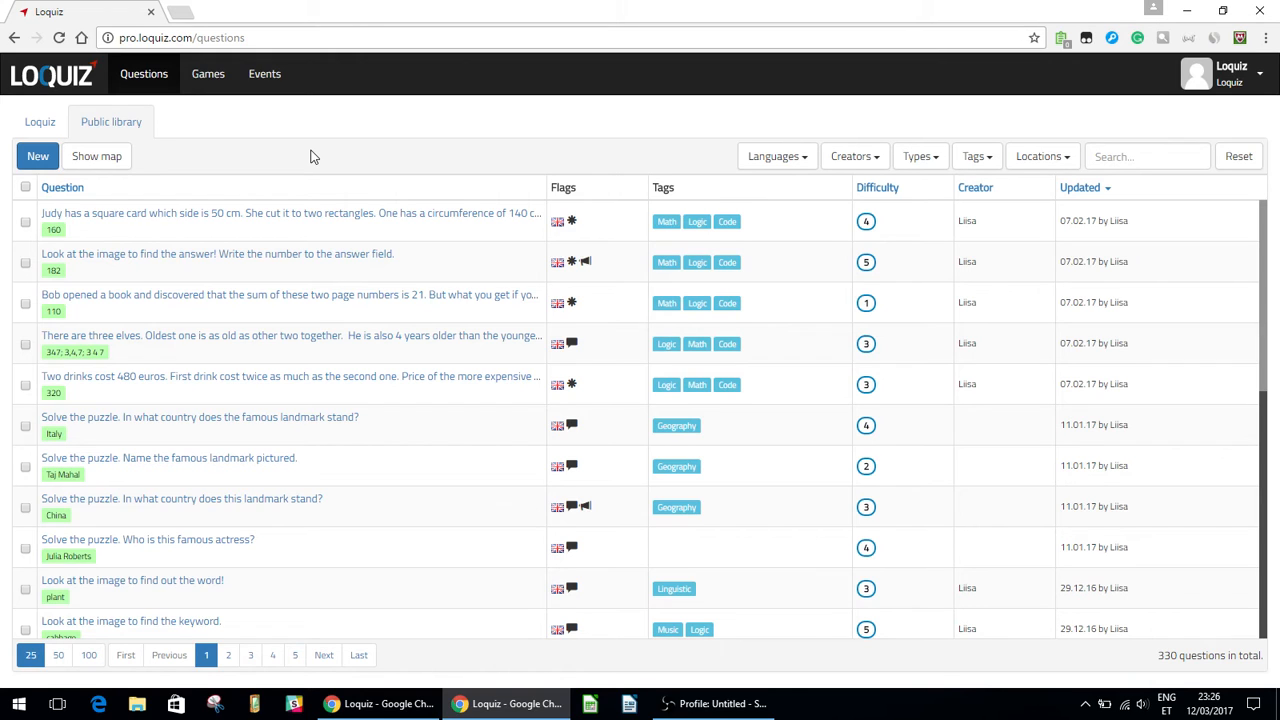
{"action": "mouse_move", "coordinate": [156, 116]}
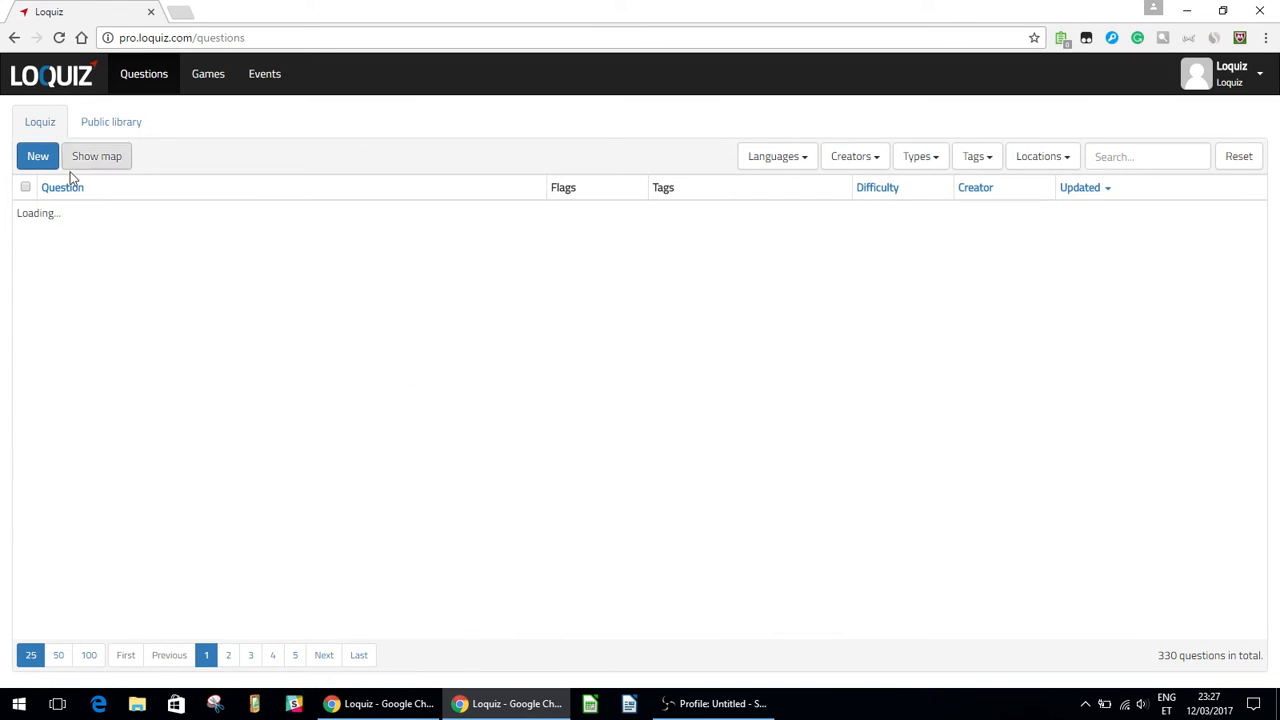
Start a new question and keep Multiple choices as its answer type
{"action": "left_click", "coordinate": [38, 156]}
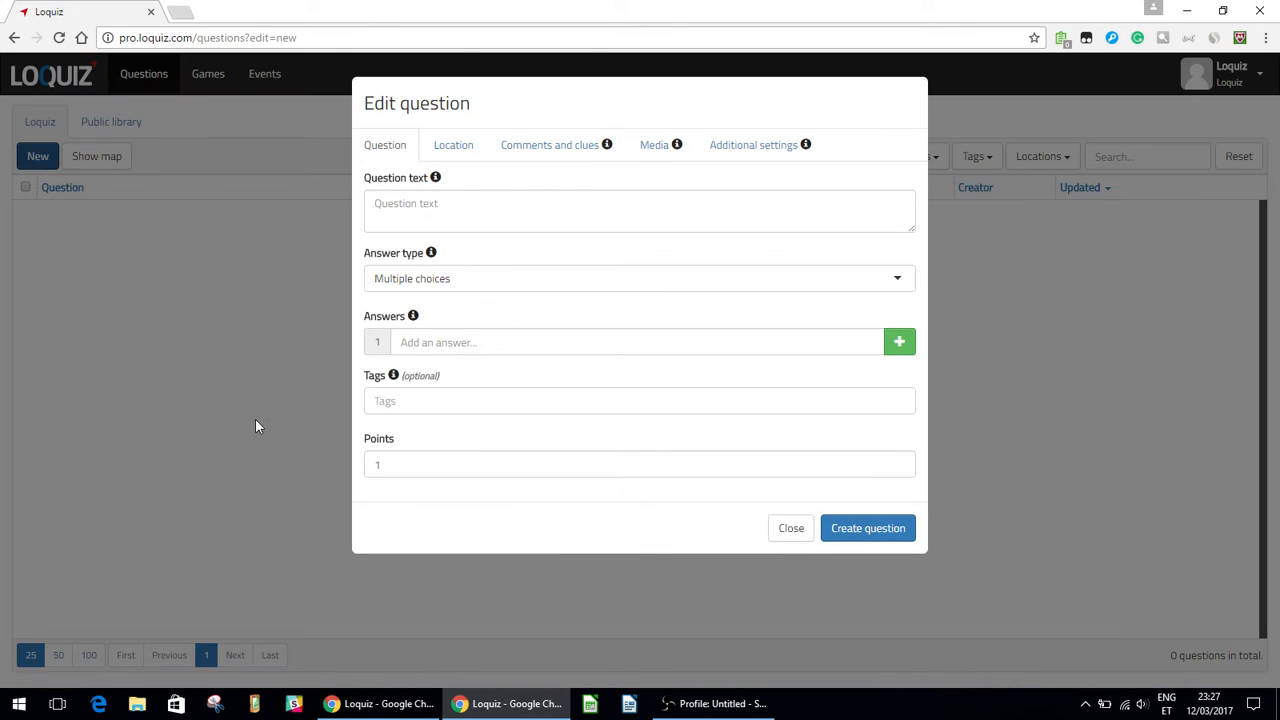
{"action": "mouse_move", "coordinate": [480, 332]}
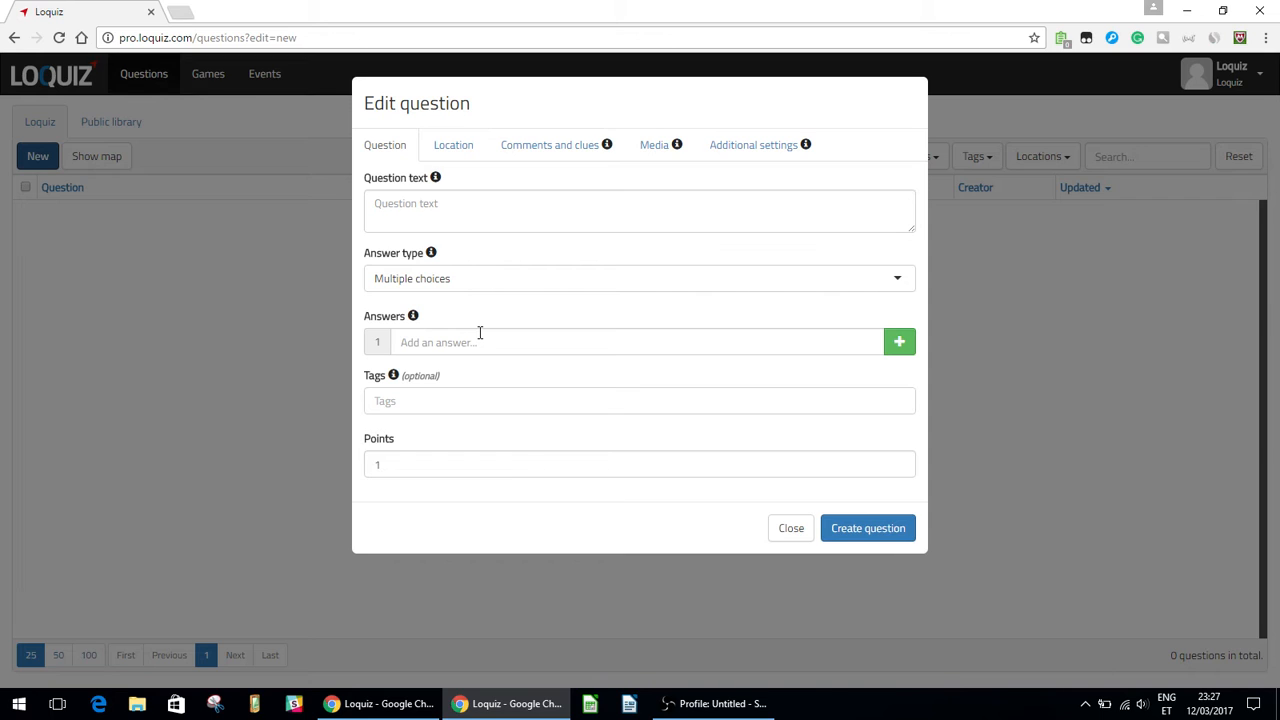
{"action": "mouse_move", "coordinate": [502, 300]}
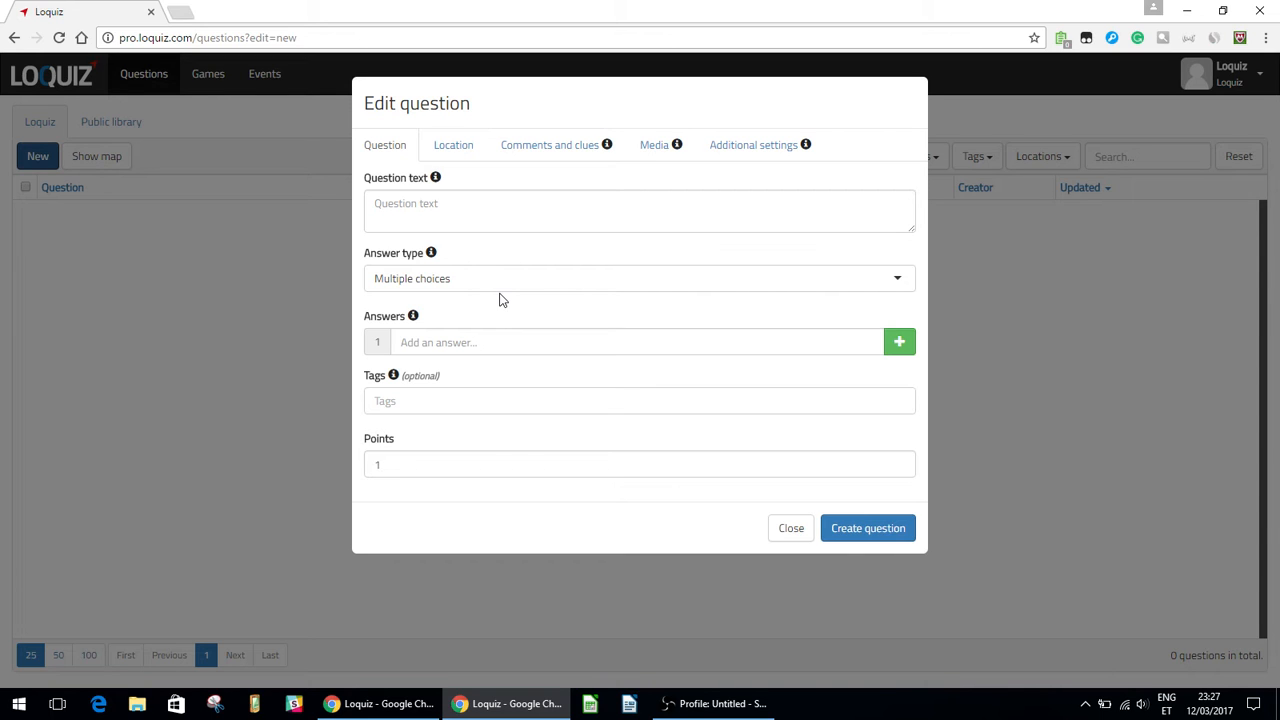
{"action": "left_click", "coordinate": [640, 278]}
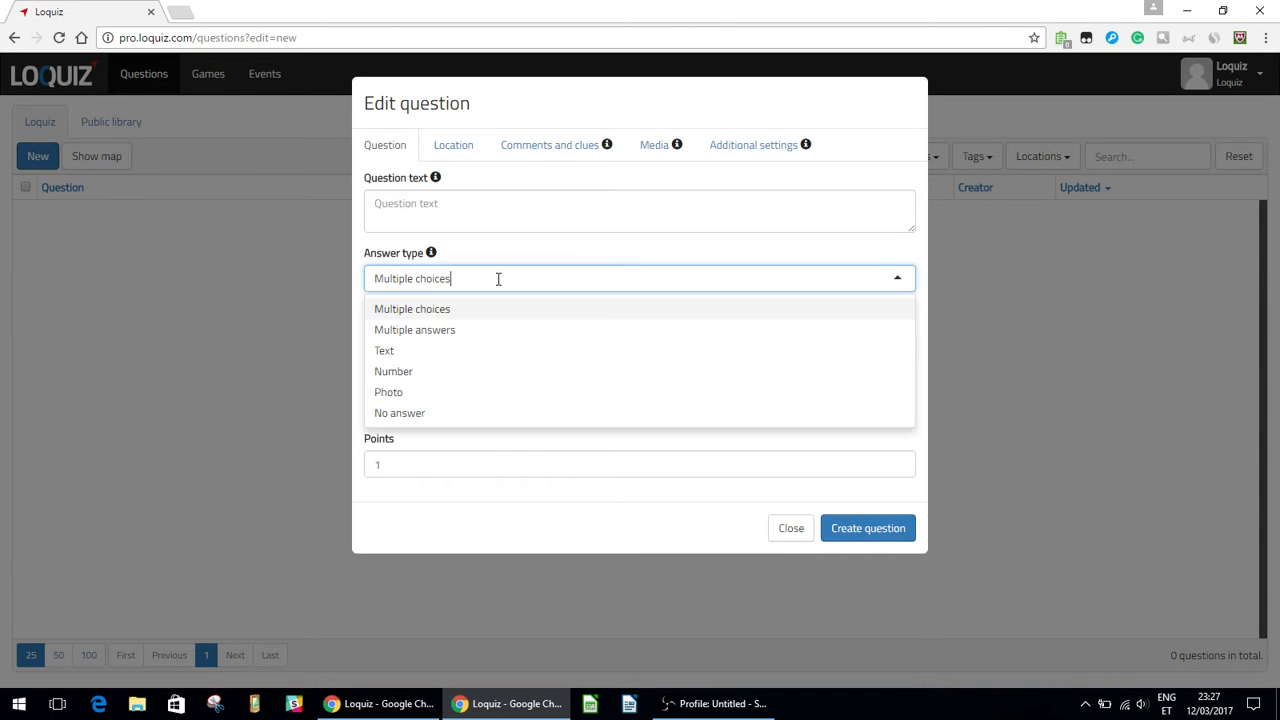
{"action": "mouse_move", "coordinate": [404, 392]}
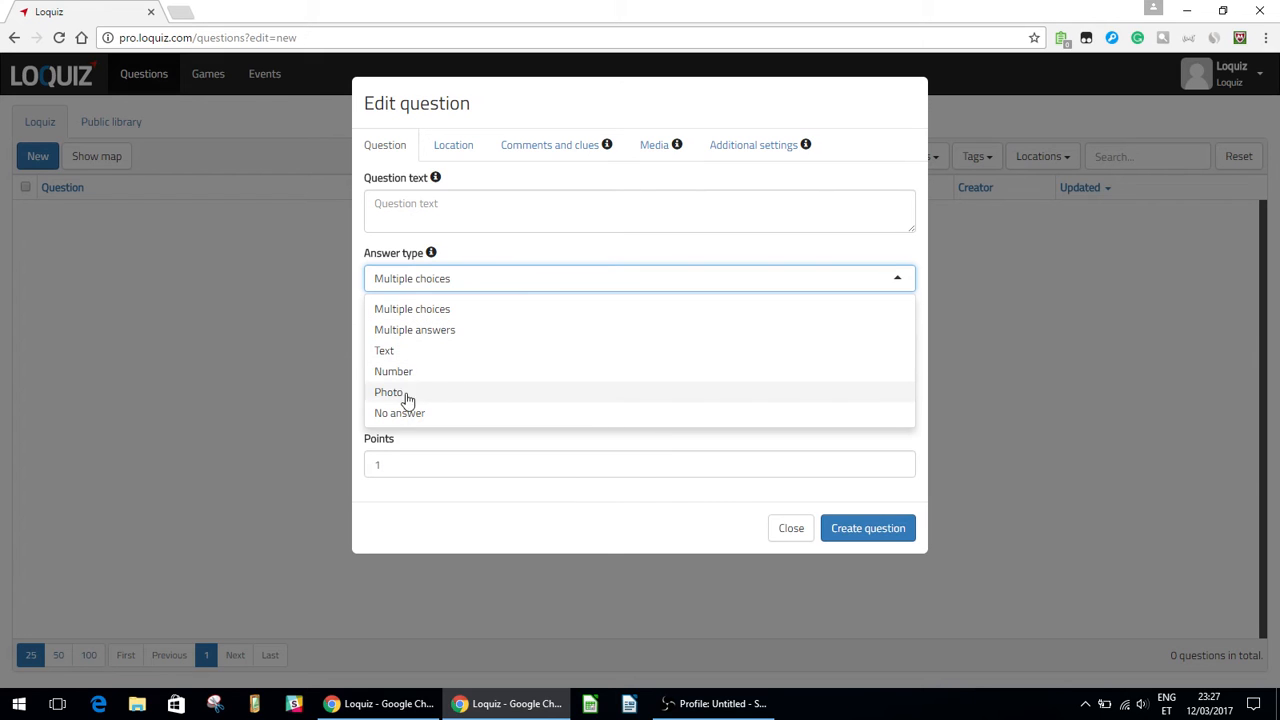
{"action": "mouse_move", "coordinate": [436, 378]}
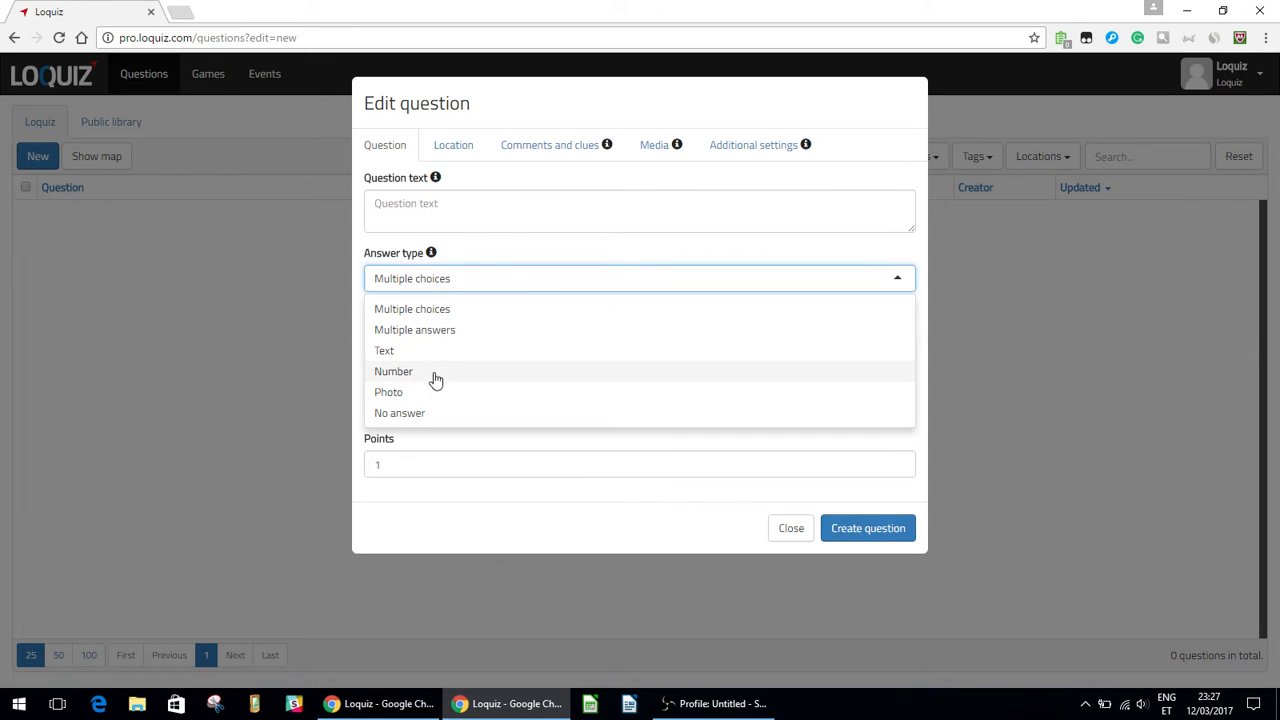
{"action": "mouse_move", "coordinate": [450, 308]}
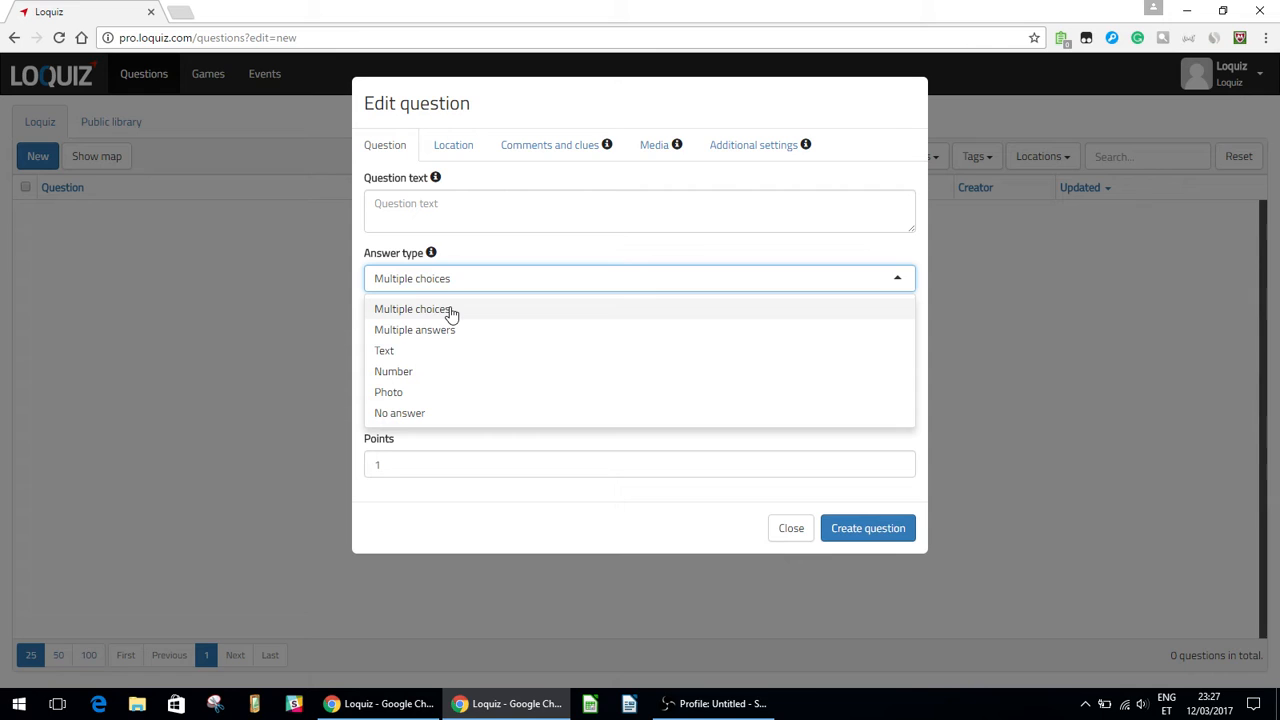
{"action": "mouse_move", "coordinate": [476, 316]}
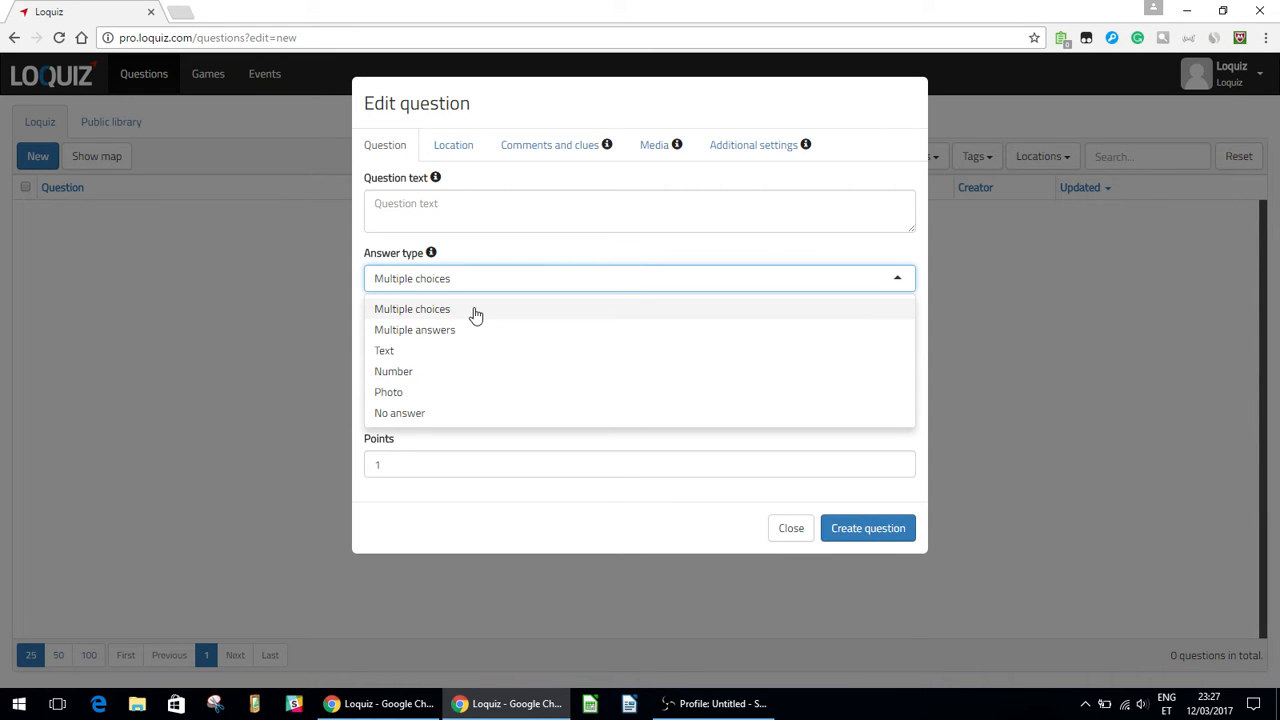
{"action": "left_click", "coordinate": [412, 308]}
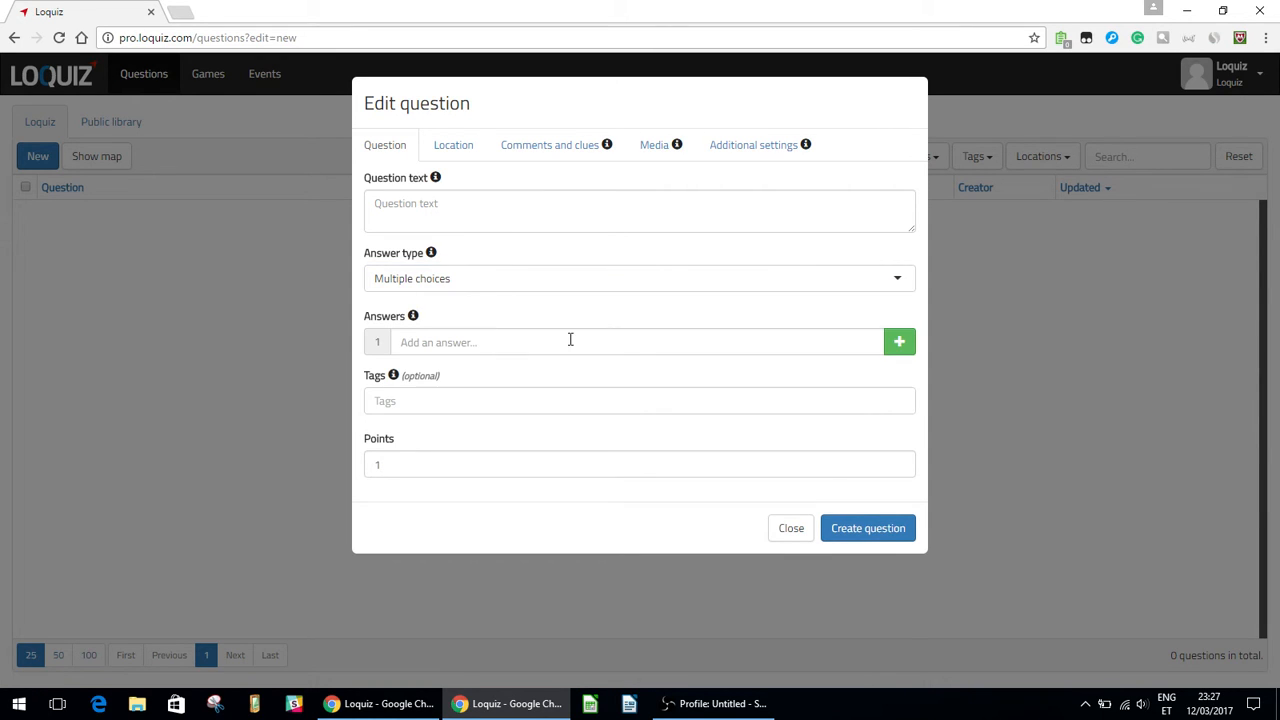
Enter the question text 'What is 2+2?' and move on to the answer choices
{"action": "left_click", "coordinate": [640, 210]}
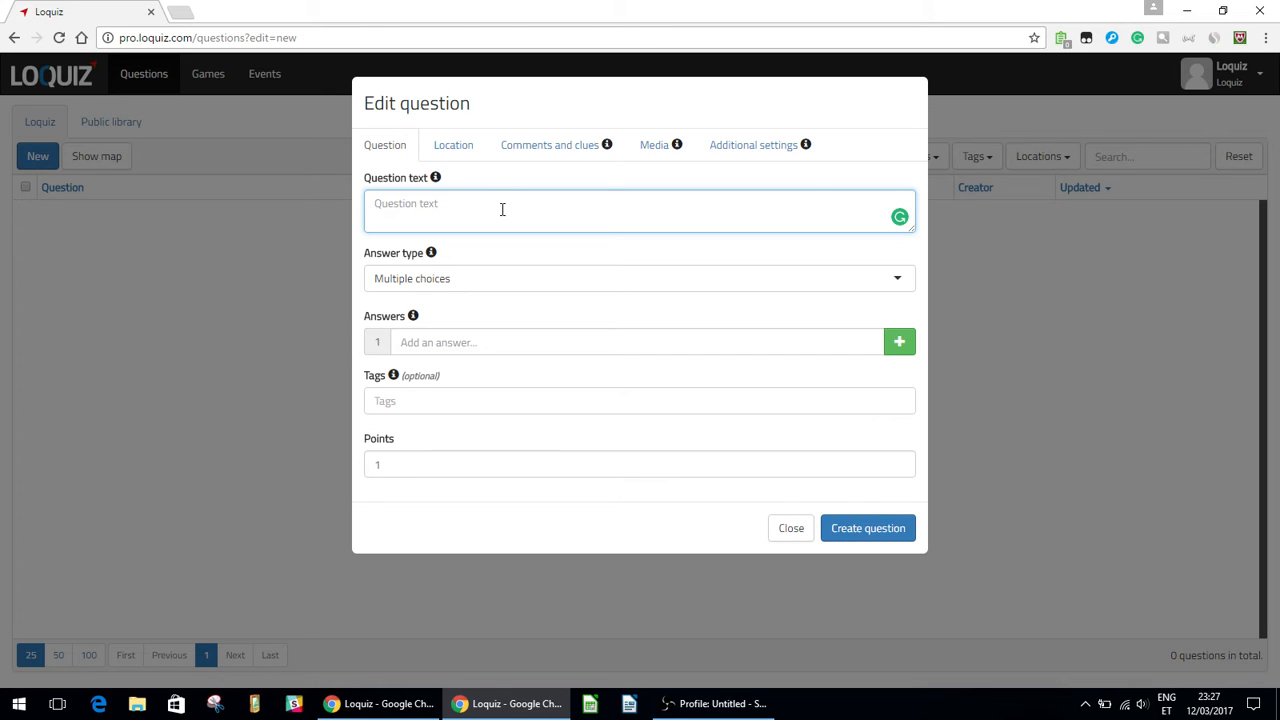
{"action": "type", "text": "What"}
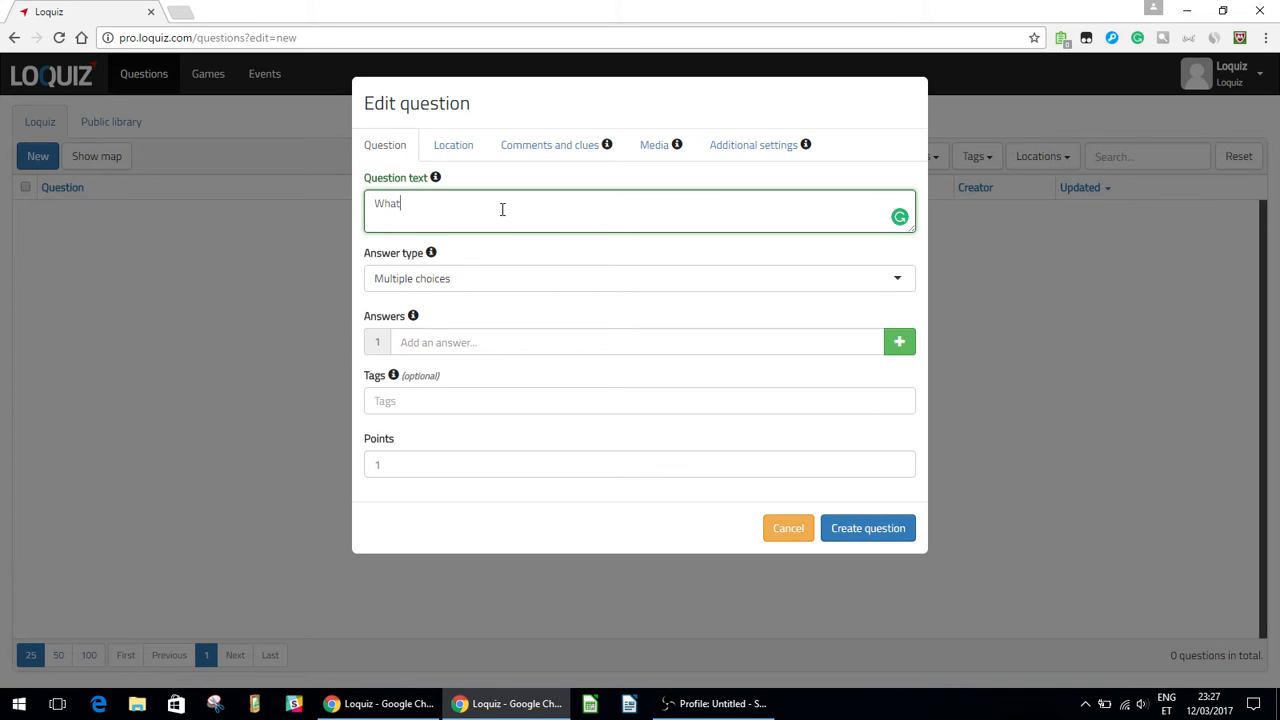
{"action": "type", "text": "is 2"}
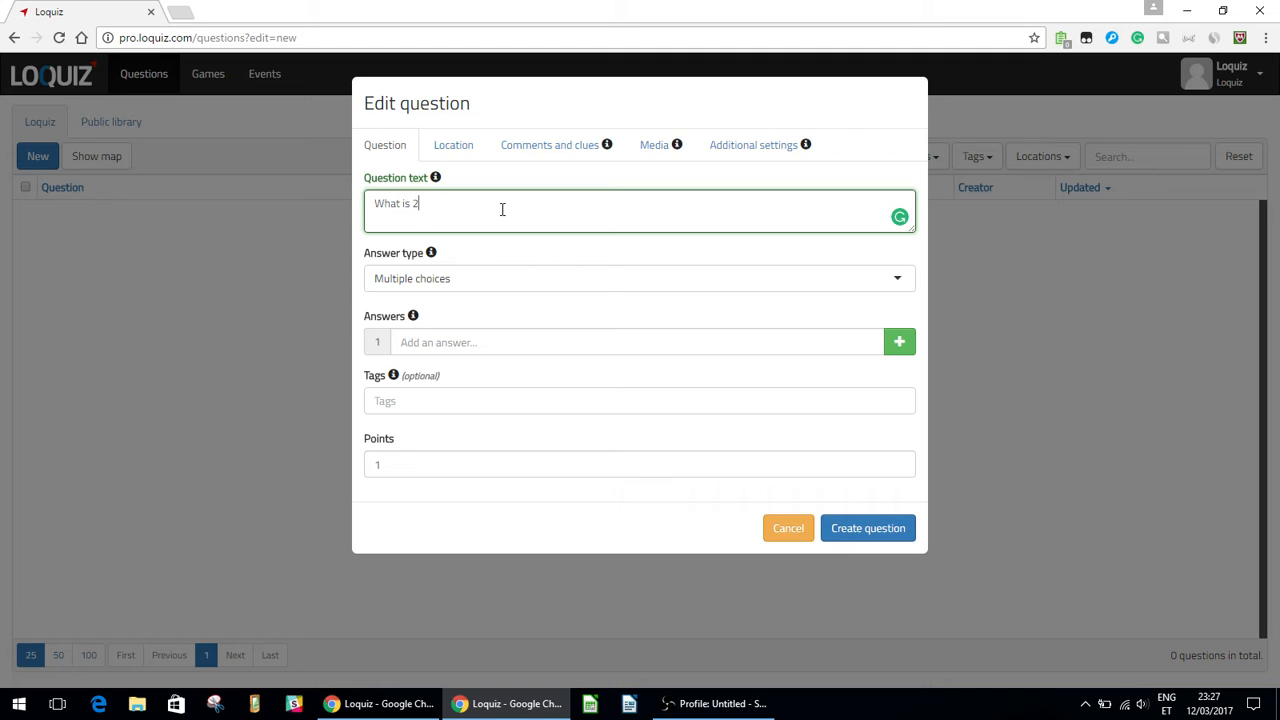
{"action": "type", "text": "+2?"}
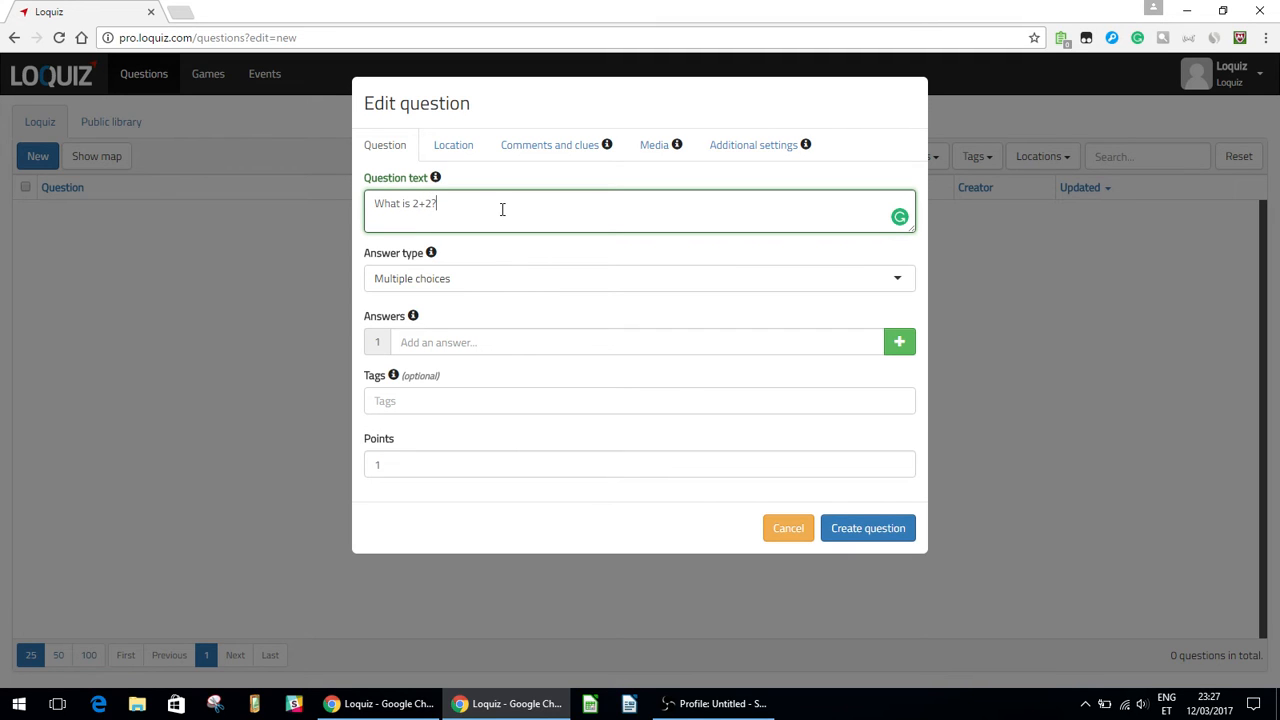
{"action": "left_click", "coordinate": [640, 342]}
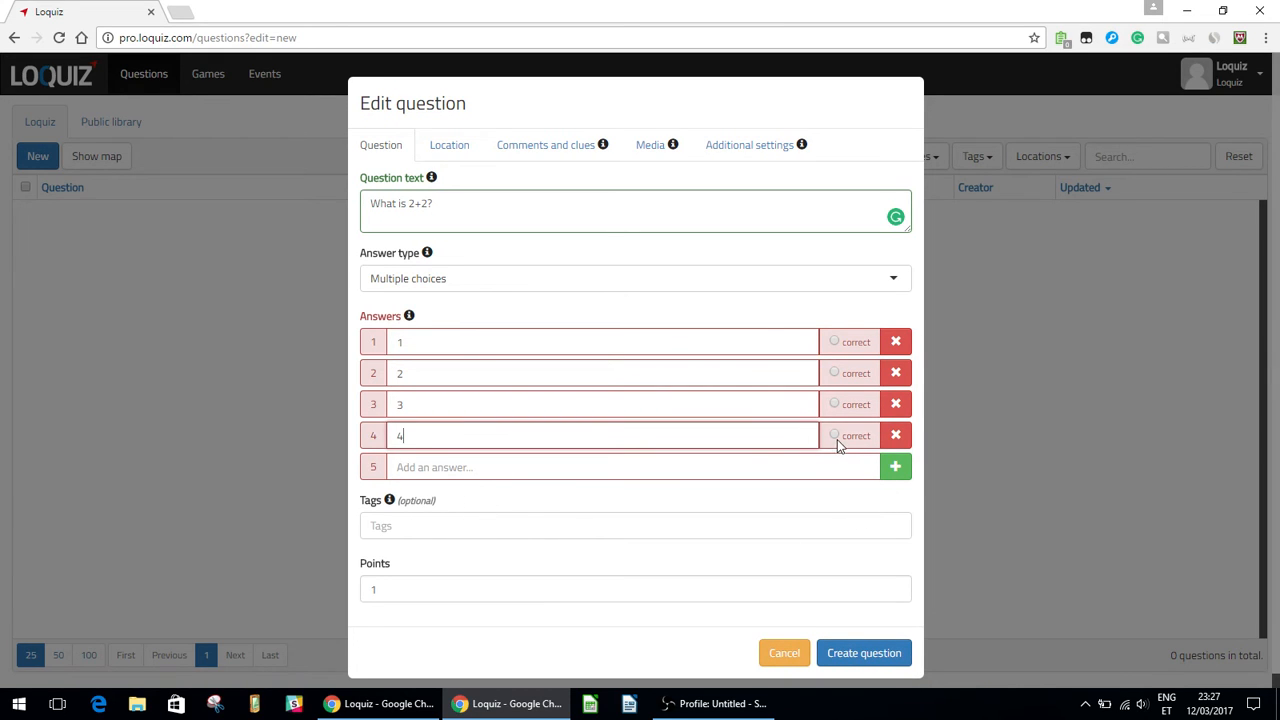
Mark answer 4 as the correct choice among 1, 2, 3 and 4
{"action": "left_click", "coordinate": [834, 436]}
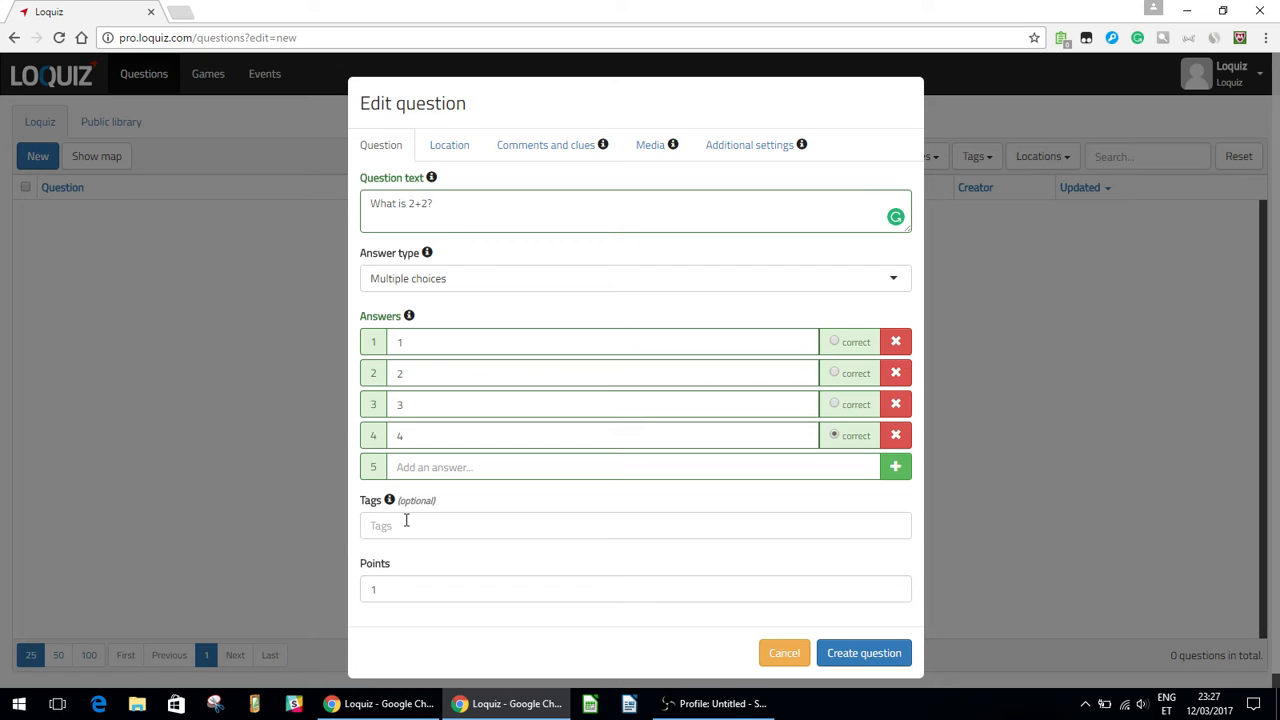
Attach the tag 'math' to the question
{"action": "left_click", "coordinate": [636, 524]}
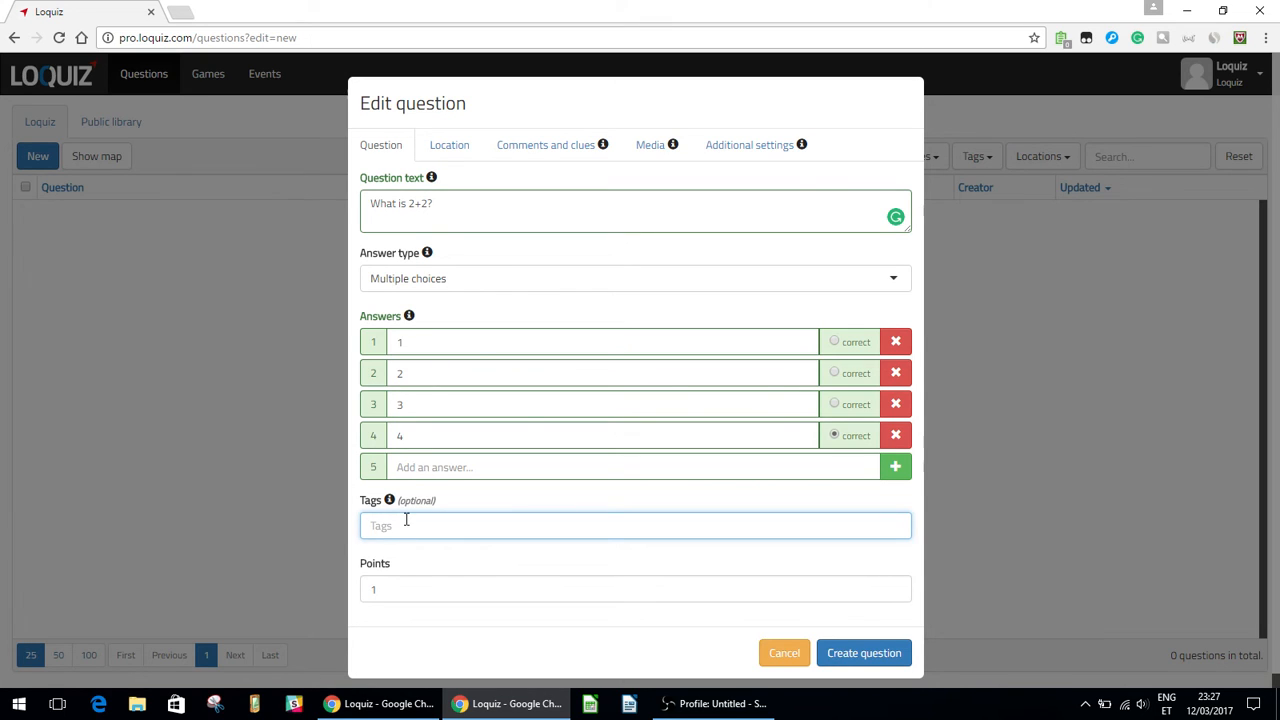
{"action": "type", "text": "math"}
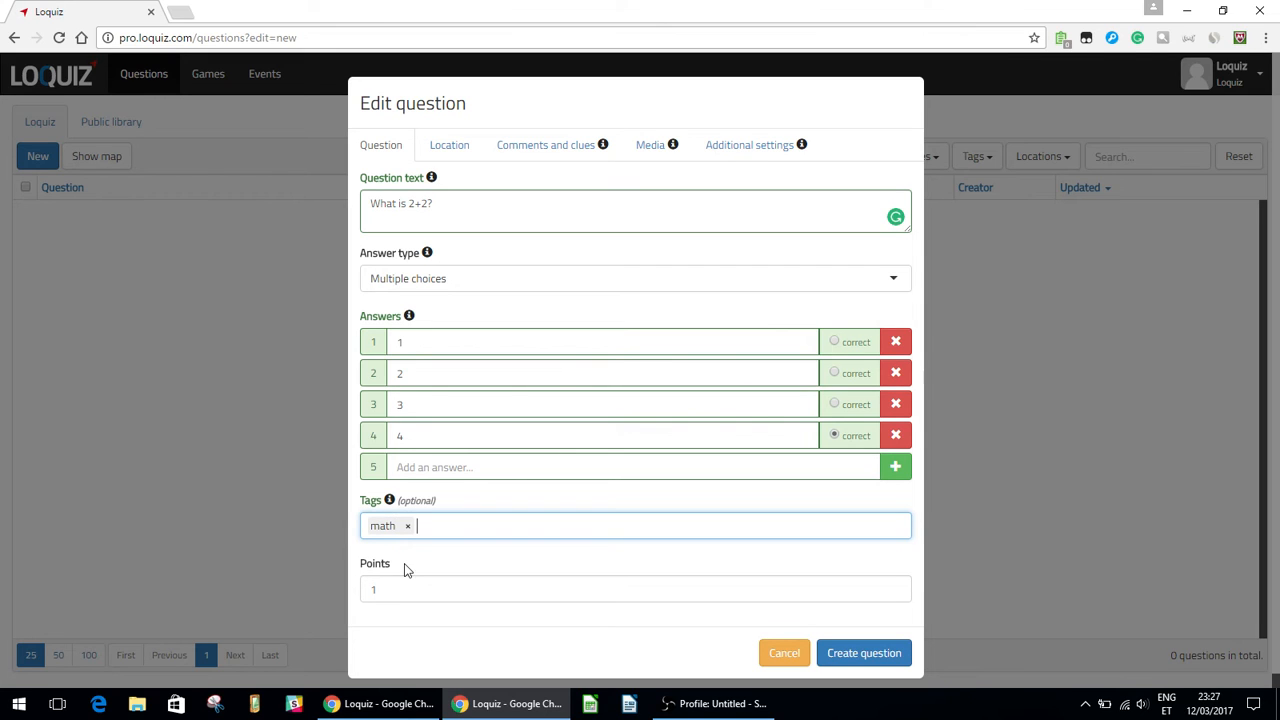
{"action": "left_click", "coordinate": [636, 588]}
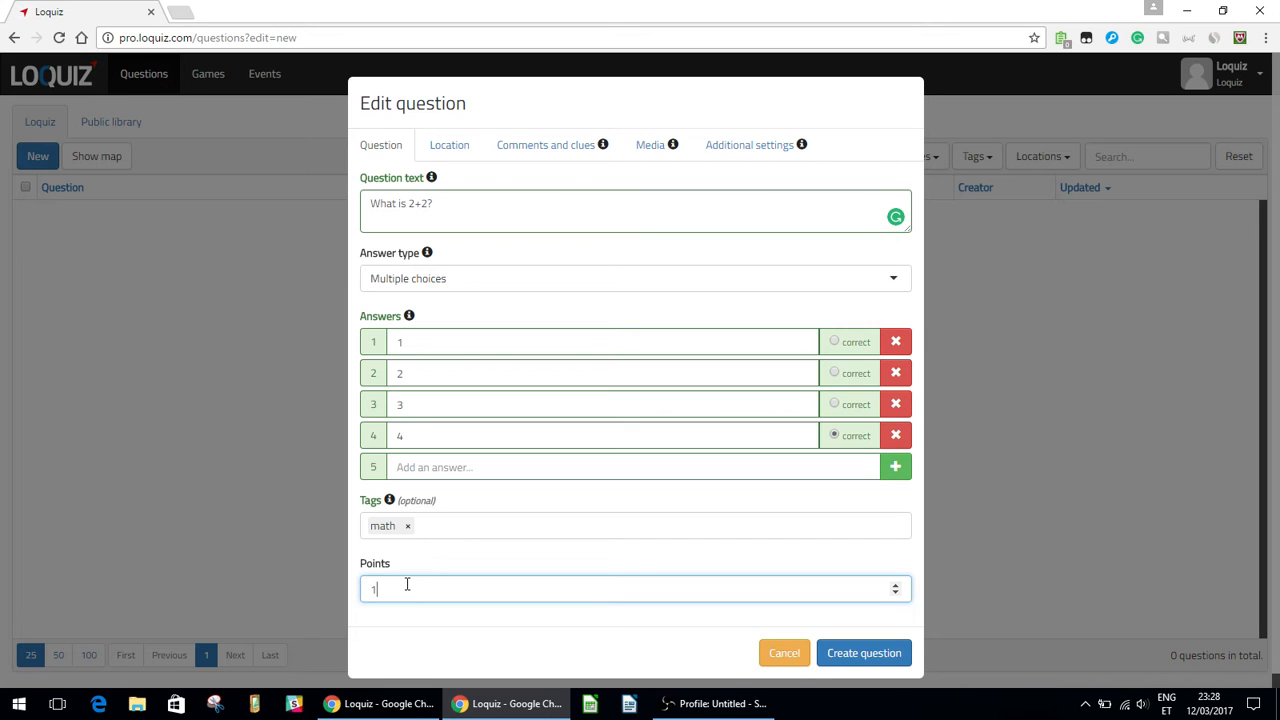
{"action": "mouse_move", "coordinate": [352, 556]}
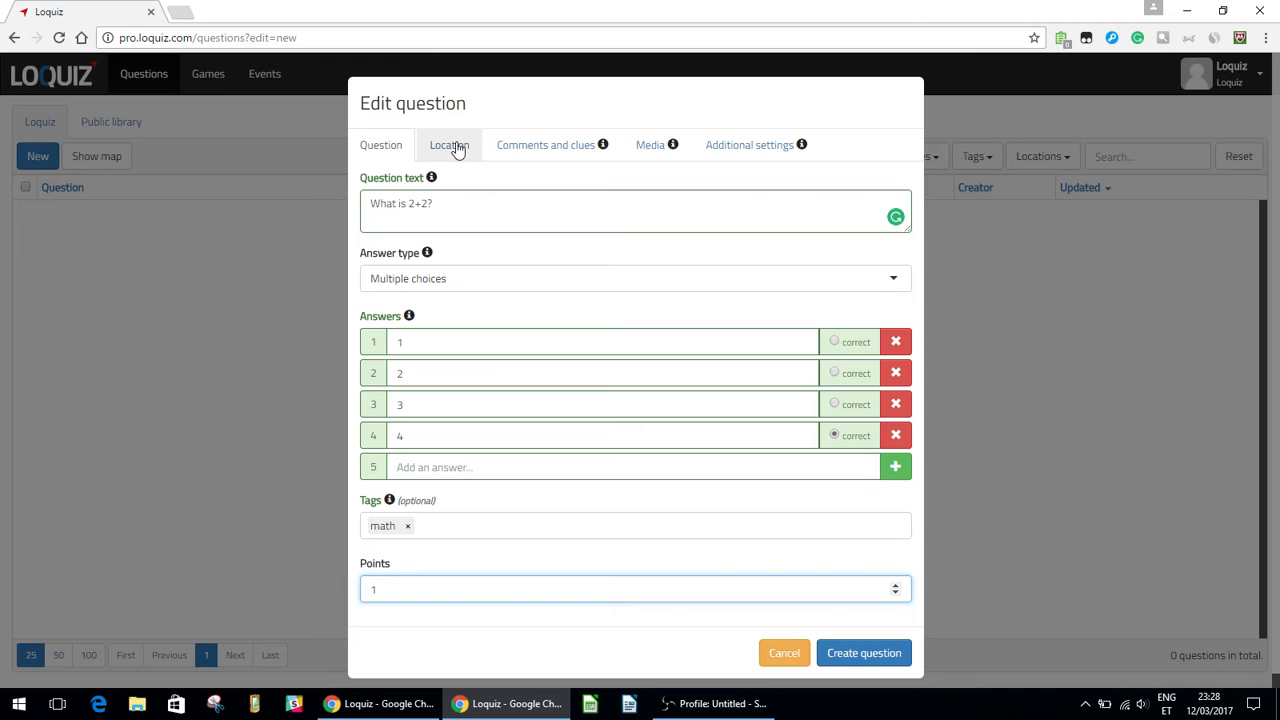
Review the location settings, leaving the question not location-specific
{"action": "left_click", "coordinate": [448, 144]}
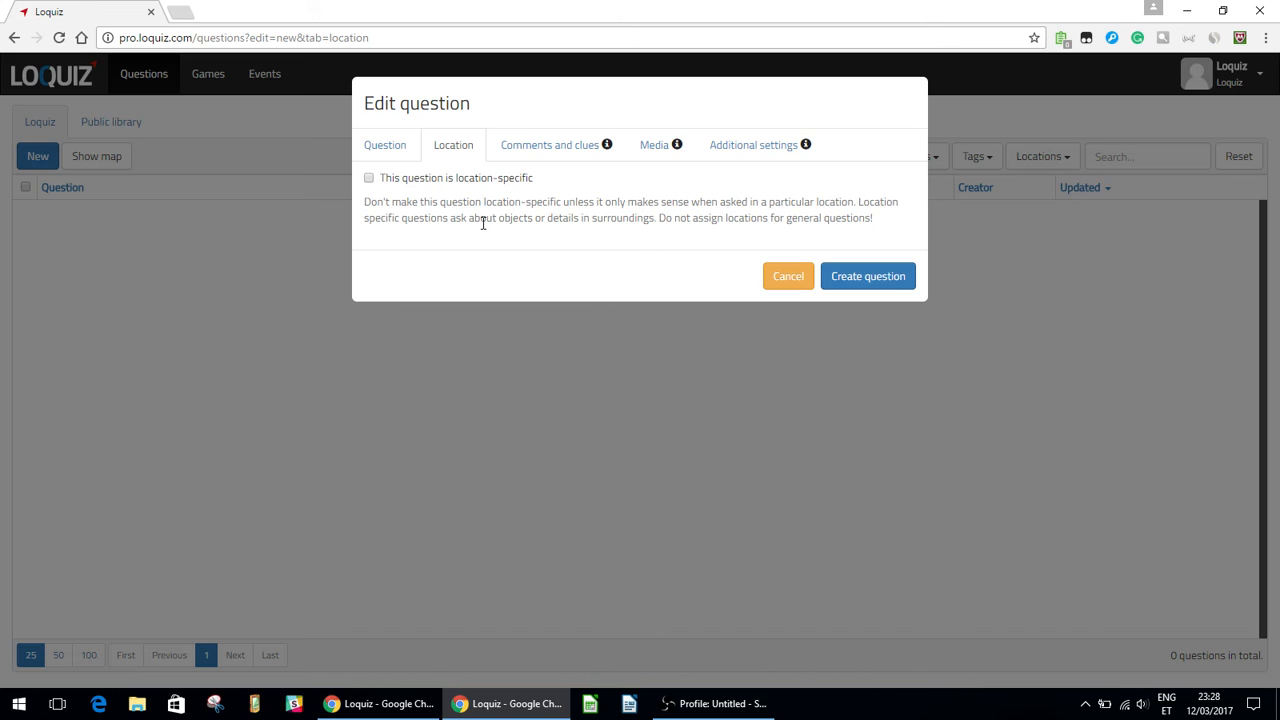
{"action": "mouse_move", "coordinate": [490, 240]}
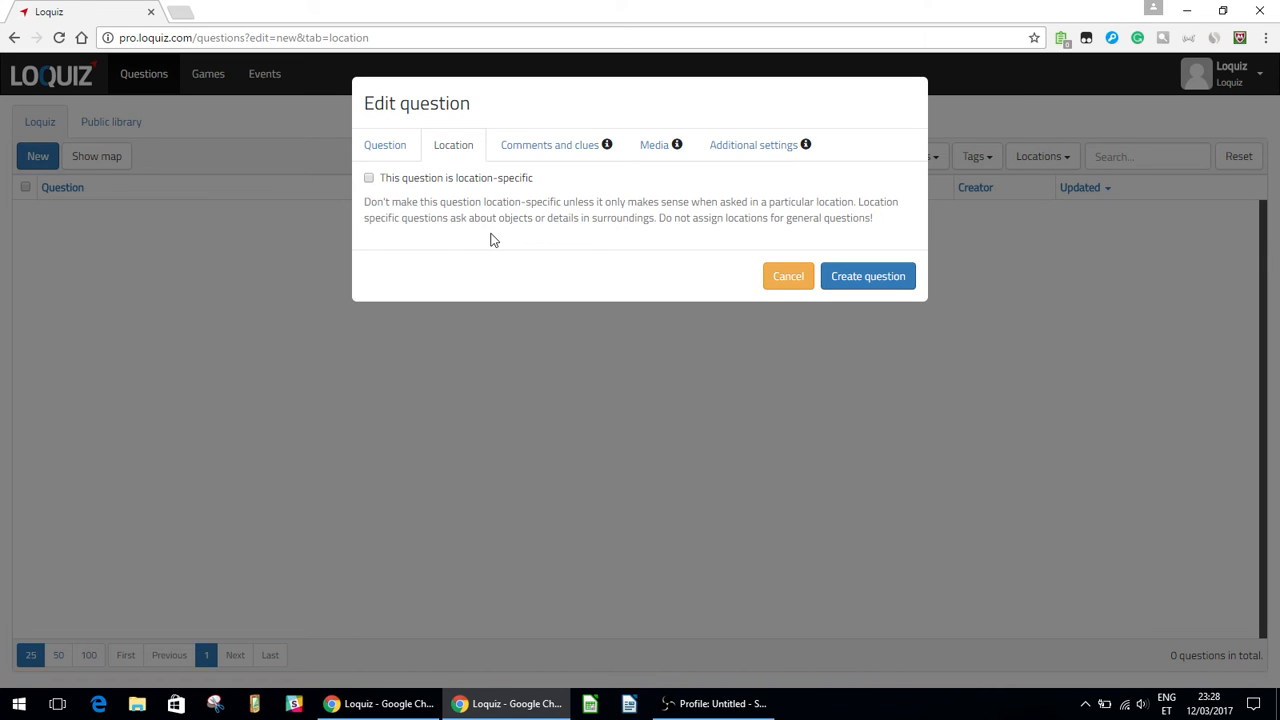
{"action": "mouse_move", "coordinate": [556, 144]}
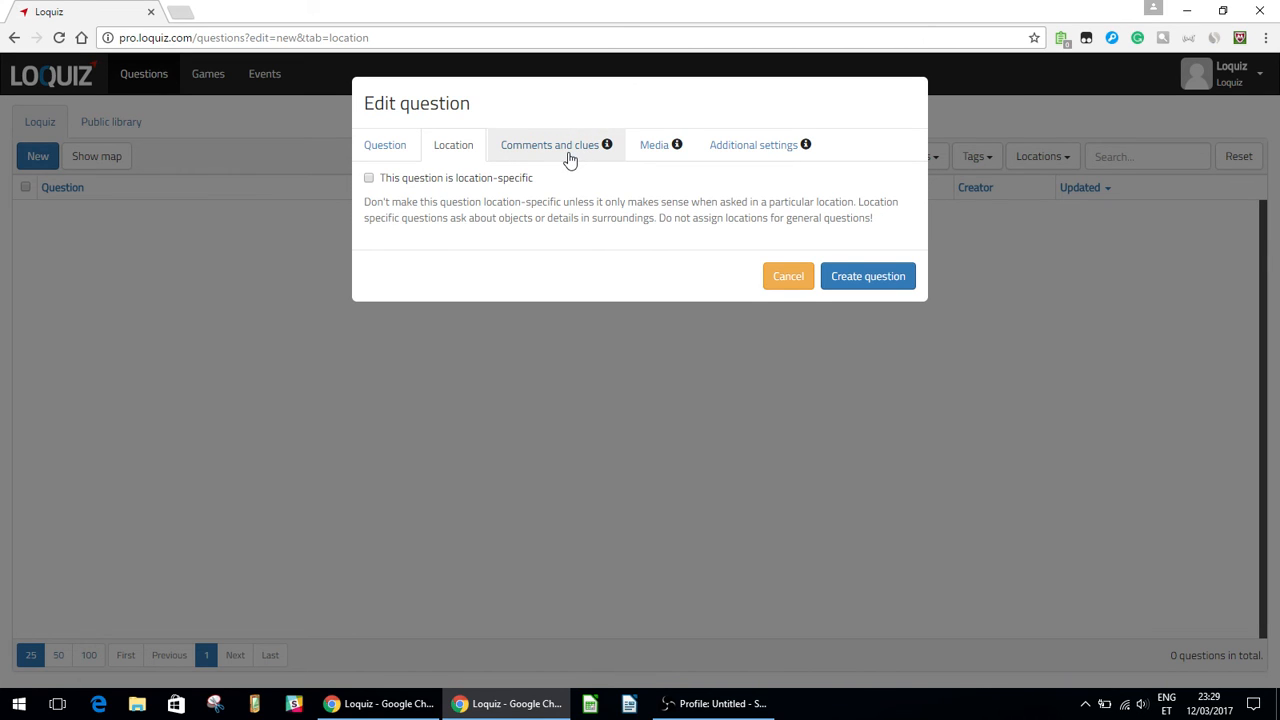
Give the question the short intro 'Math' under comments and clues
{"action": "left_click", "coordinate": [548, 144]}
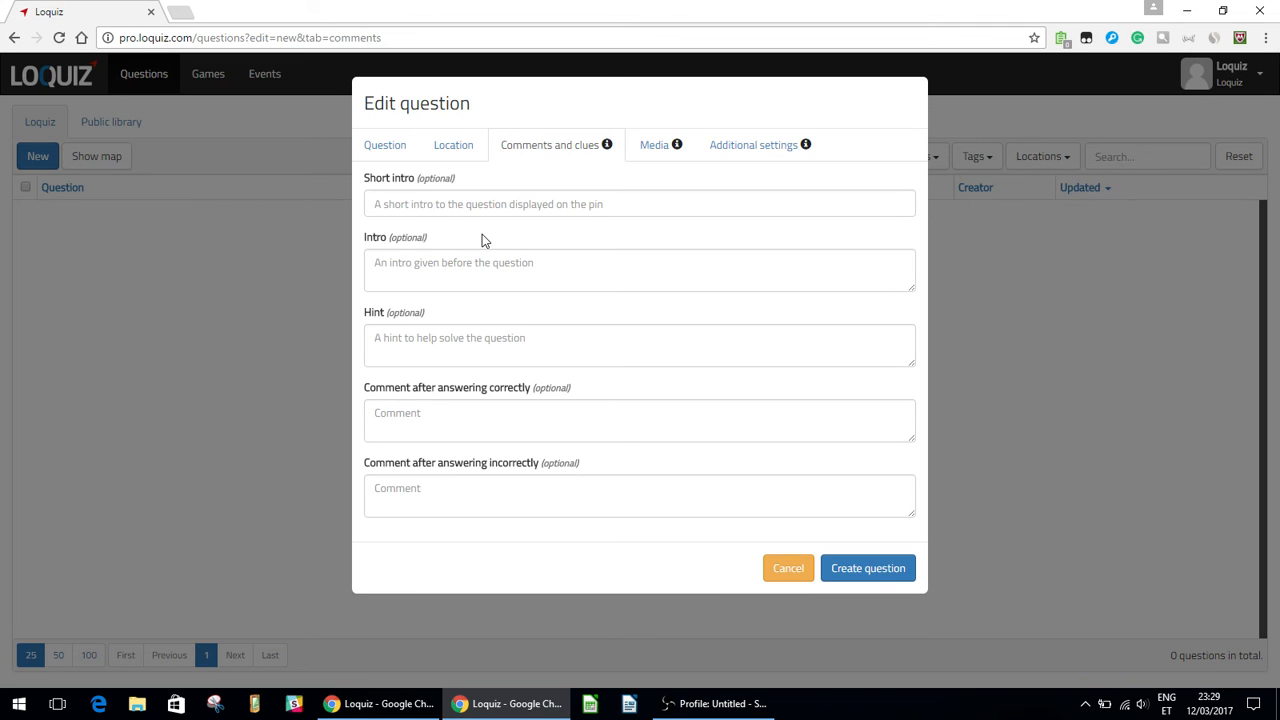
{"action": "mouse_move", "coordinate": [492, 204]}
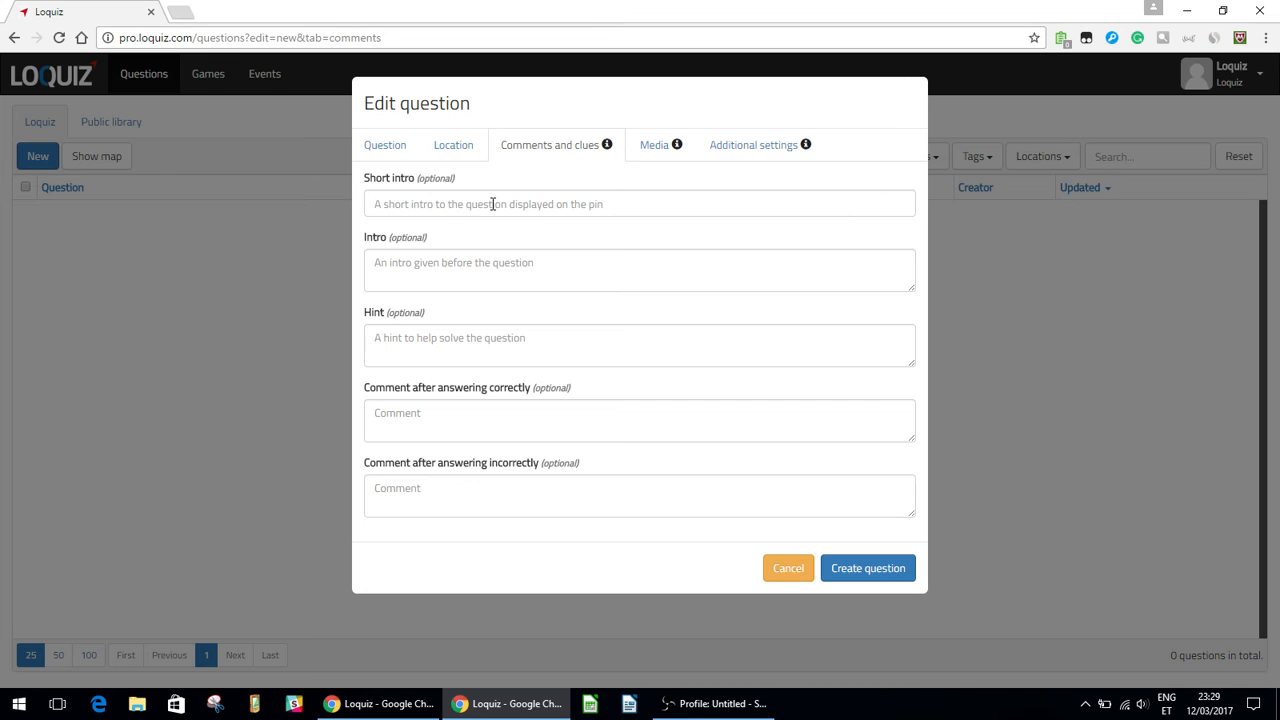
{"action": "type", "text": "M"}
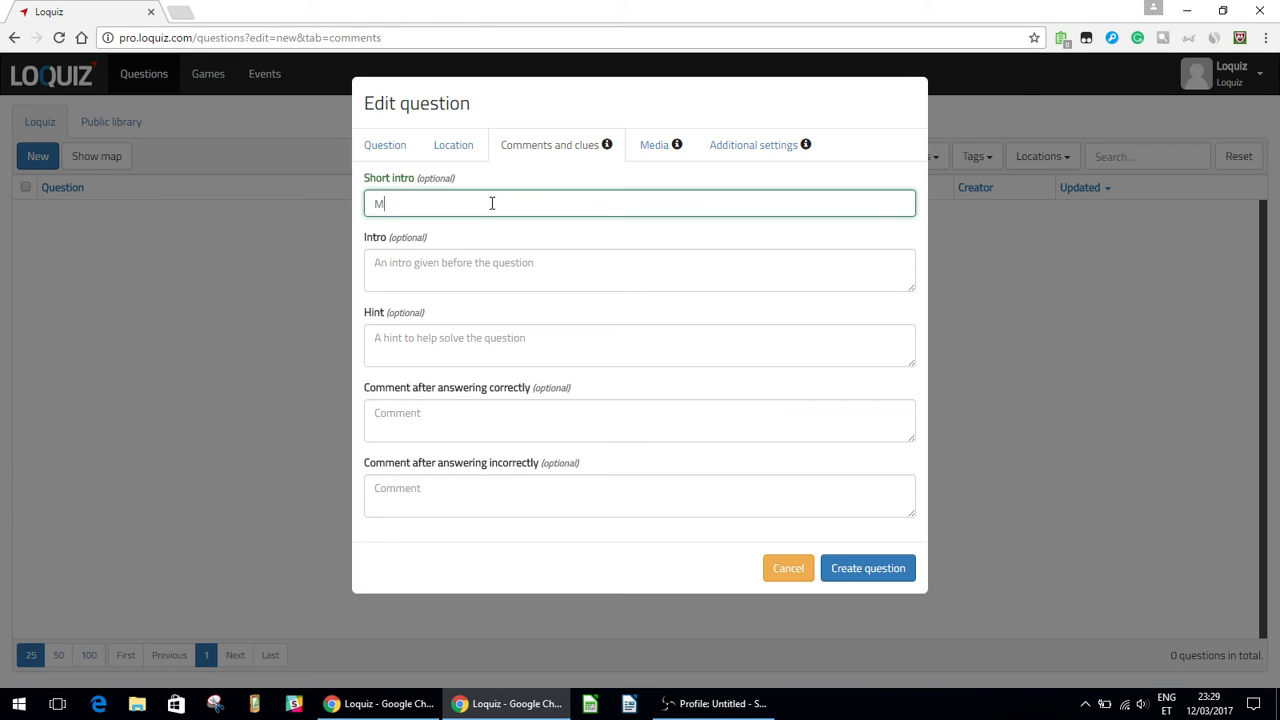
{"action": "type", "text": "ath"}
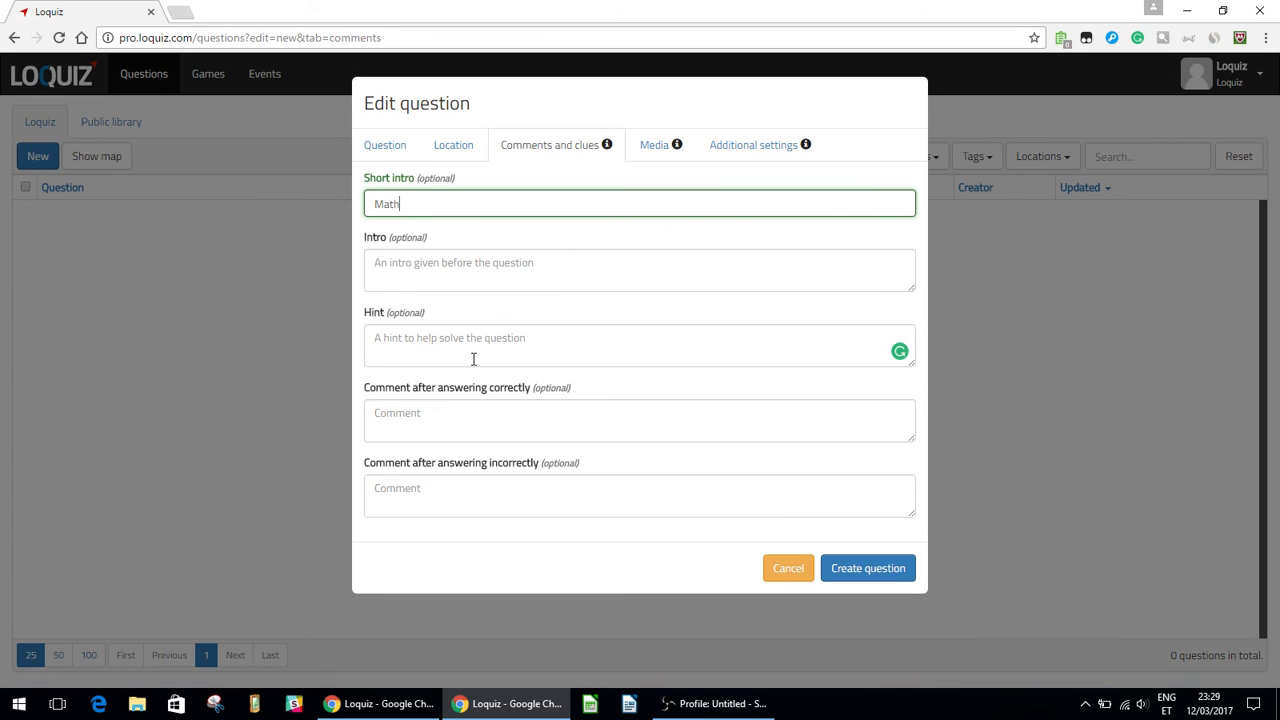
{"action": "mouse_move", "coordinate": [570, 390]}
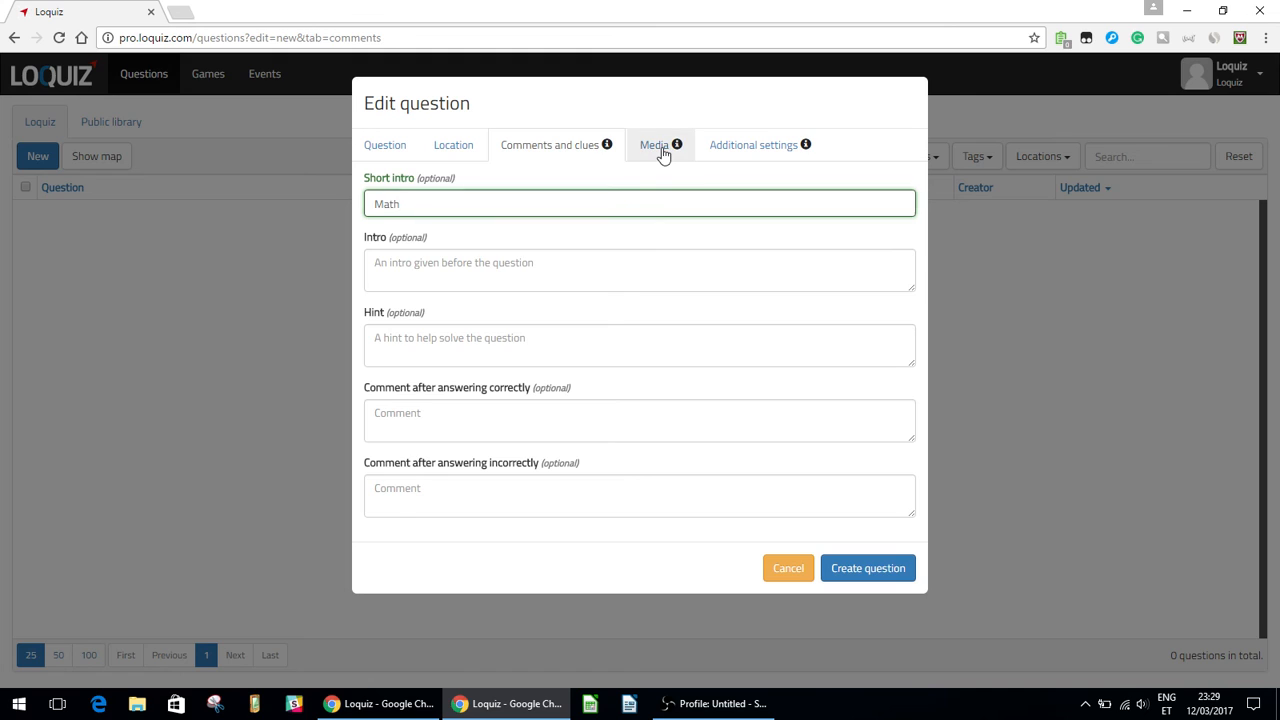
Review the media options without adding an image, video or webpage
{"action": "left_click", "coordinate": [656, 144]}
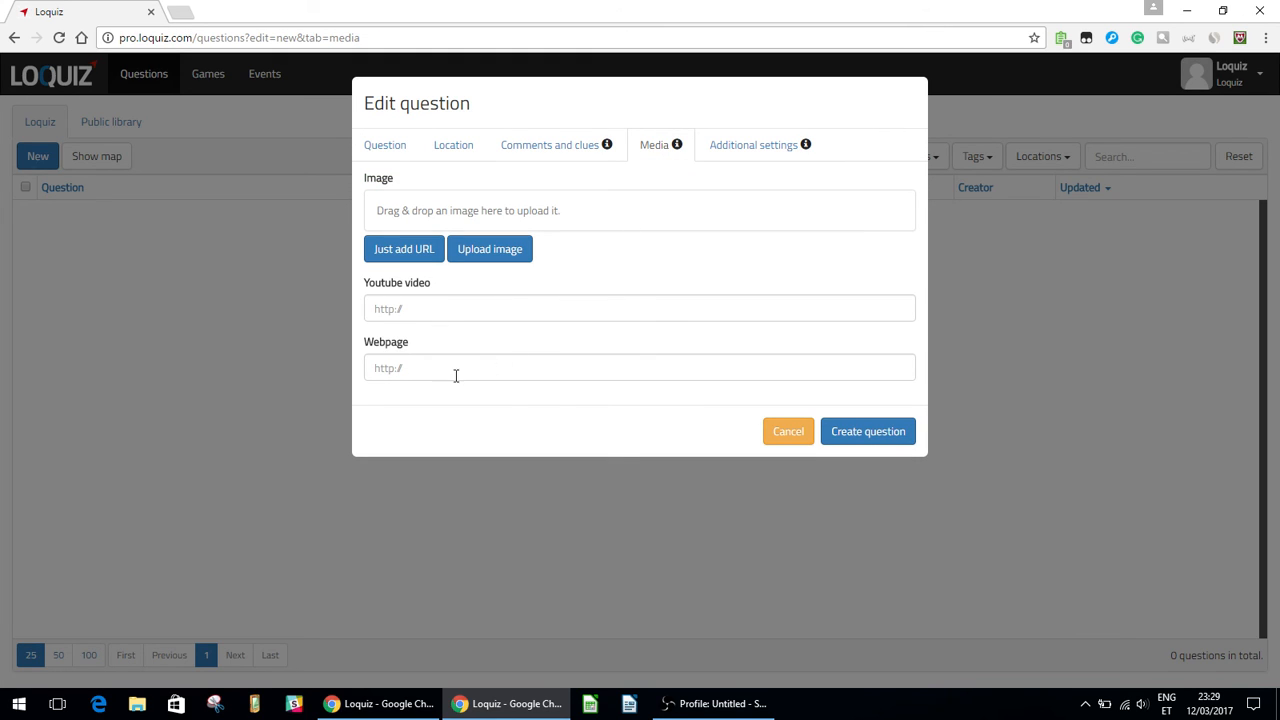
{"action": "mouse_move", "coordinate": [392, 388]}
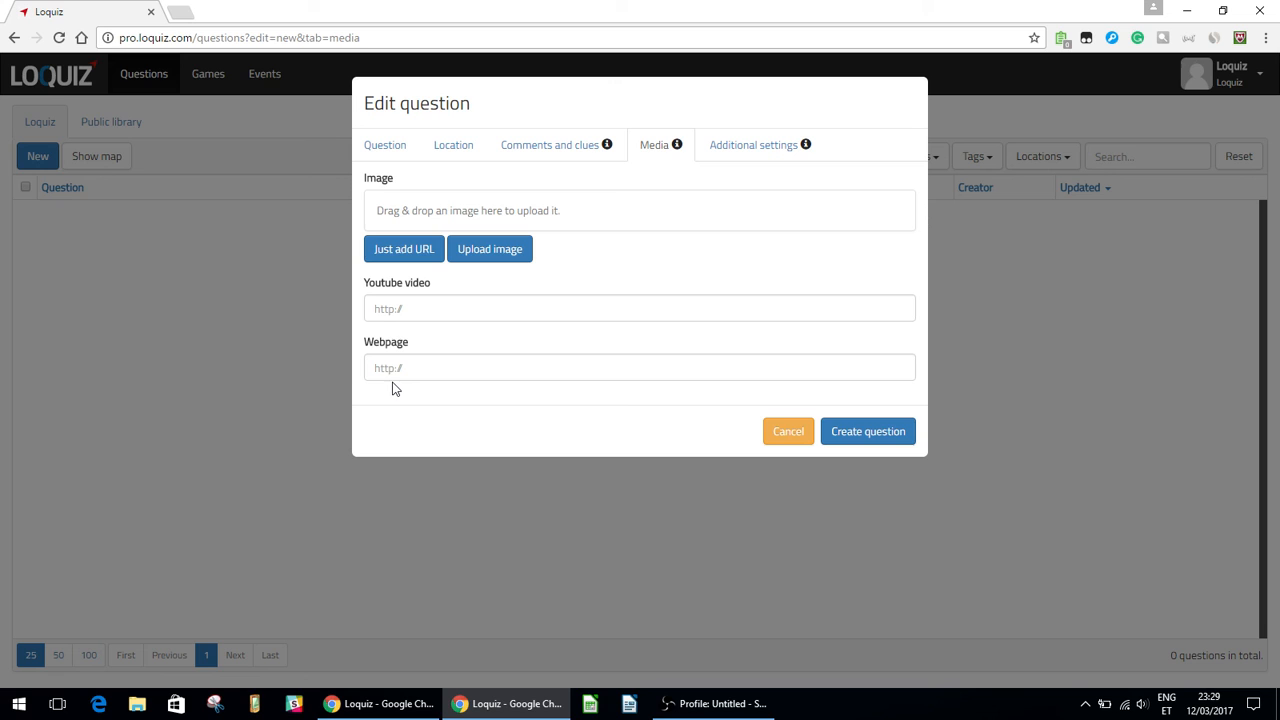
Check language, pin icon and area colour choices, keeping English, Blue pin and Greensea
{"action": "left_click", "coordinate": [752, 144]}
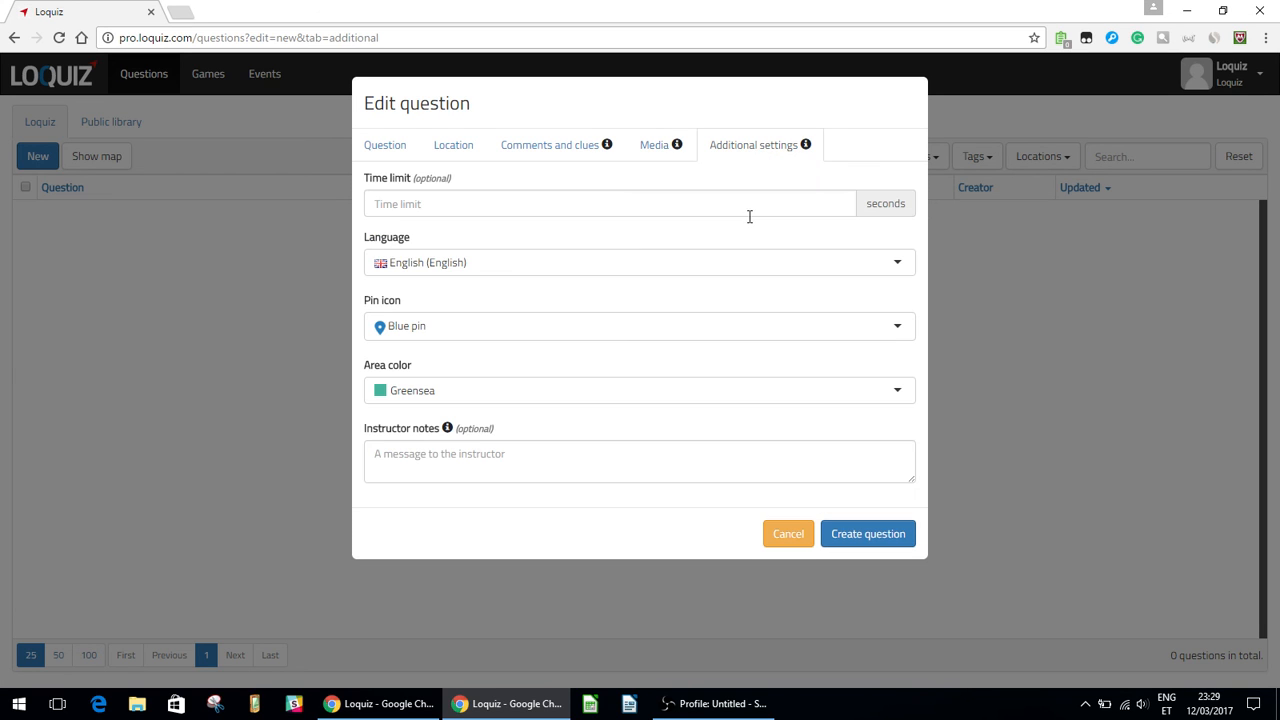
{"action": "mouse_move", "coordinate": [844, 340]}
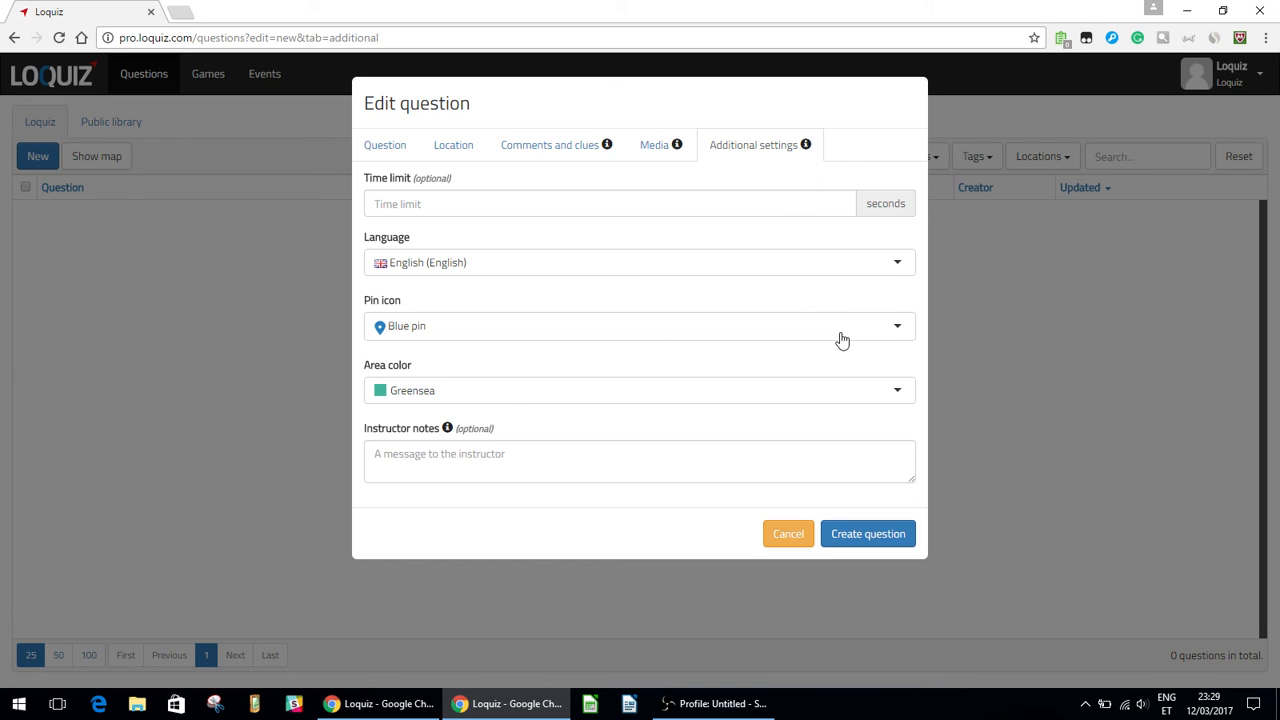
{"action": "left_click", "coordinate": [640, 262]}
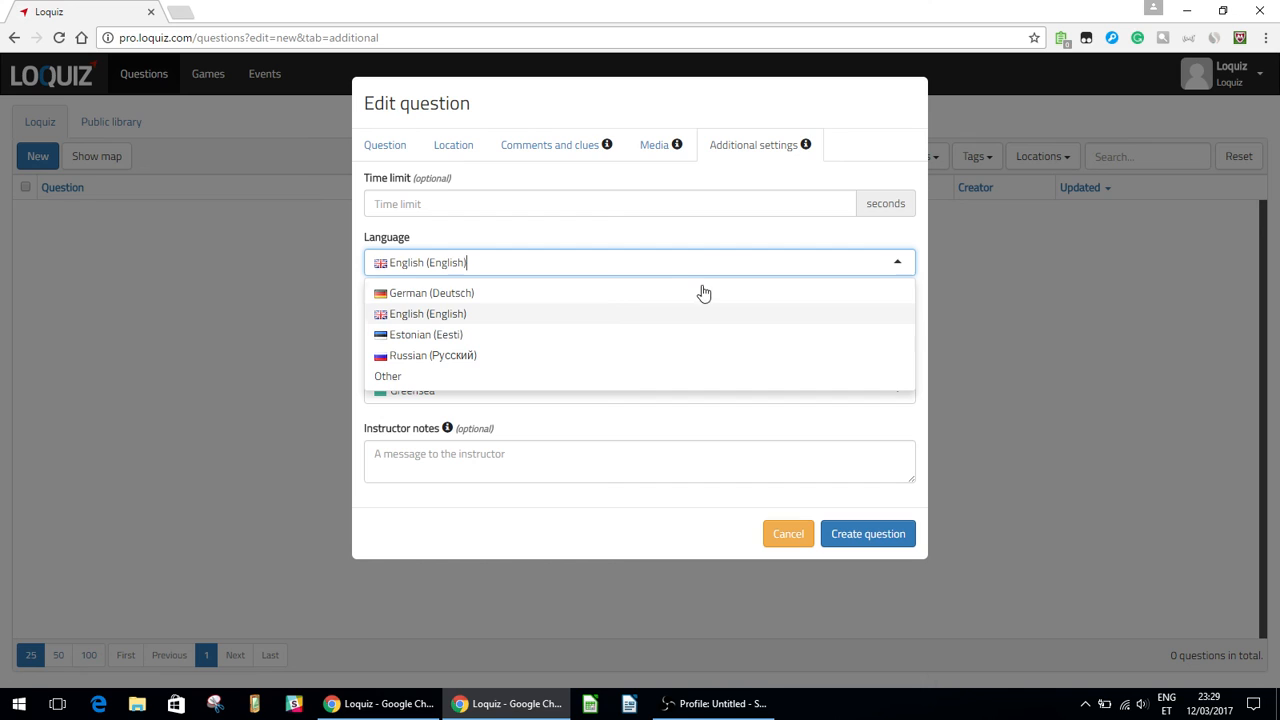
{"action": "mouse_move", "coordinate": [492, 316]}
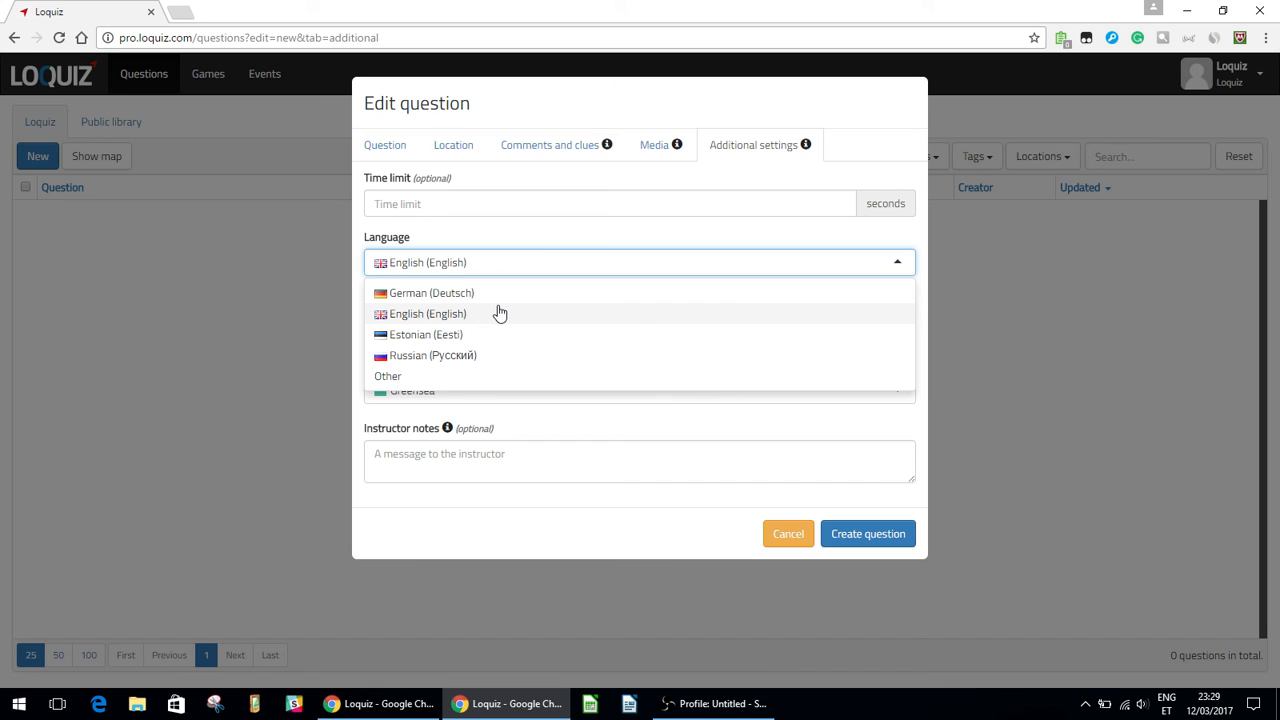
{"action": "mouse_move", "coordinate": [432, 324]}
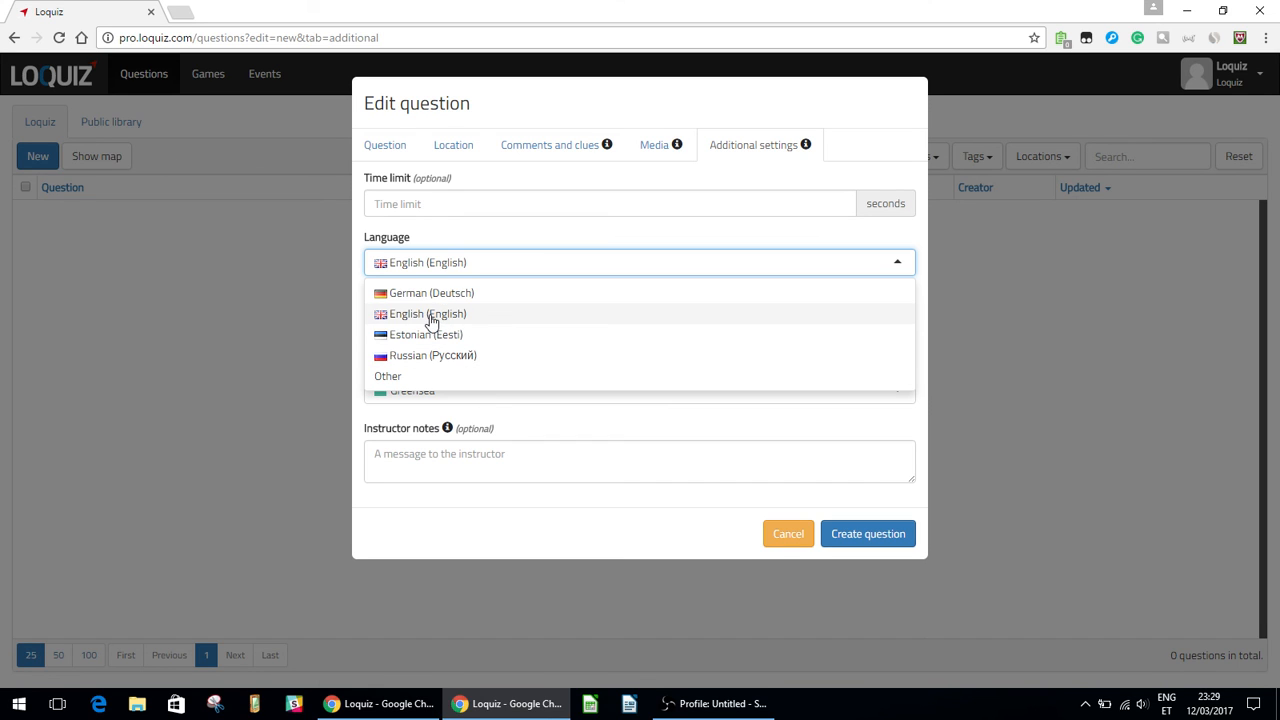
{"action": "mouse_move", "coordinate": [484, 288]}
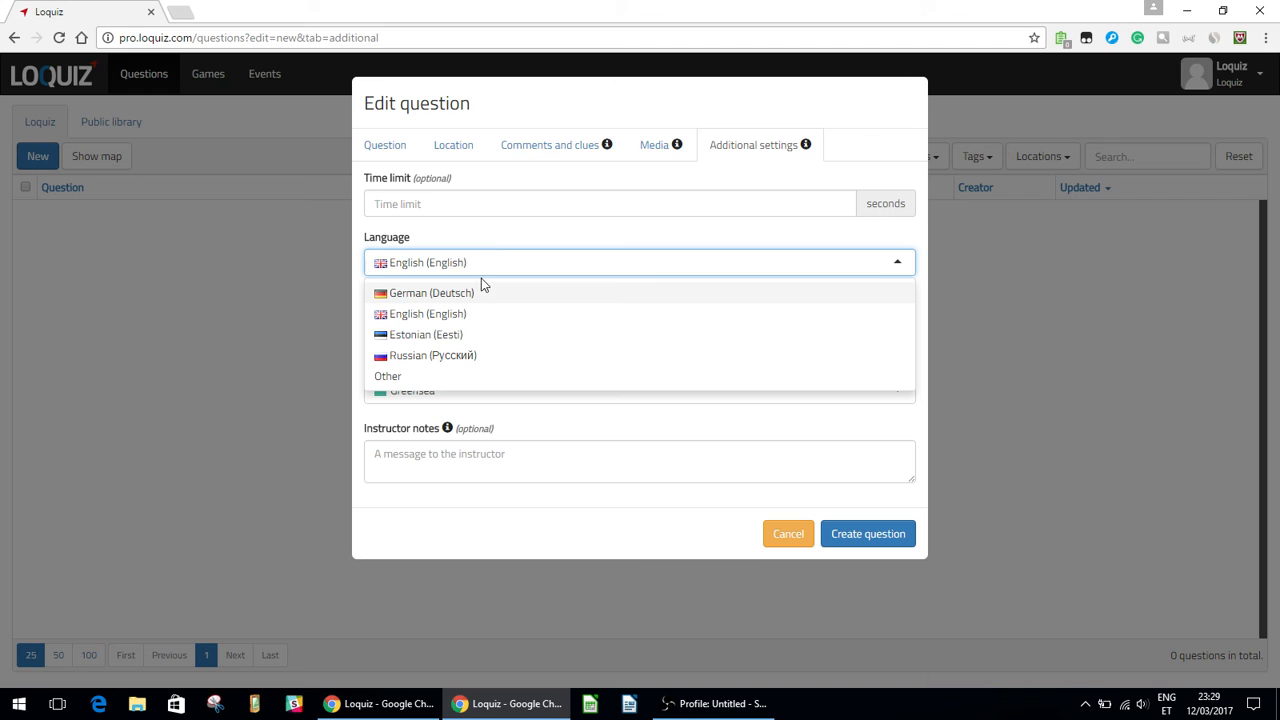
{"action": "mouse_move", "coordinate": [500, 240]}
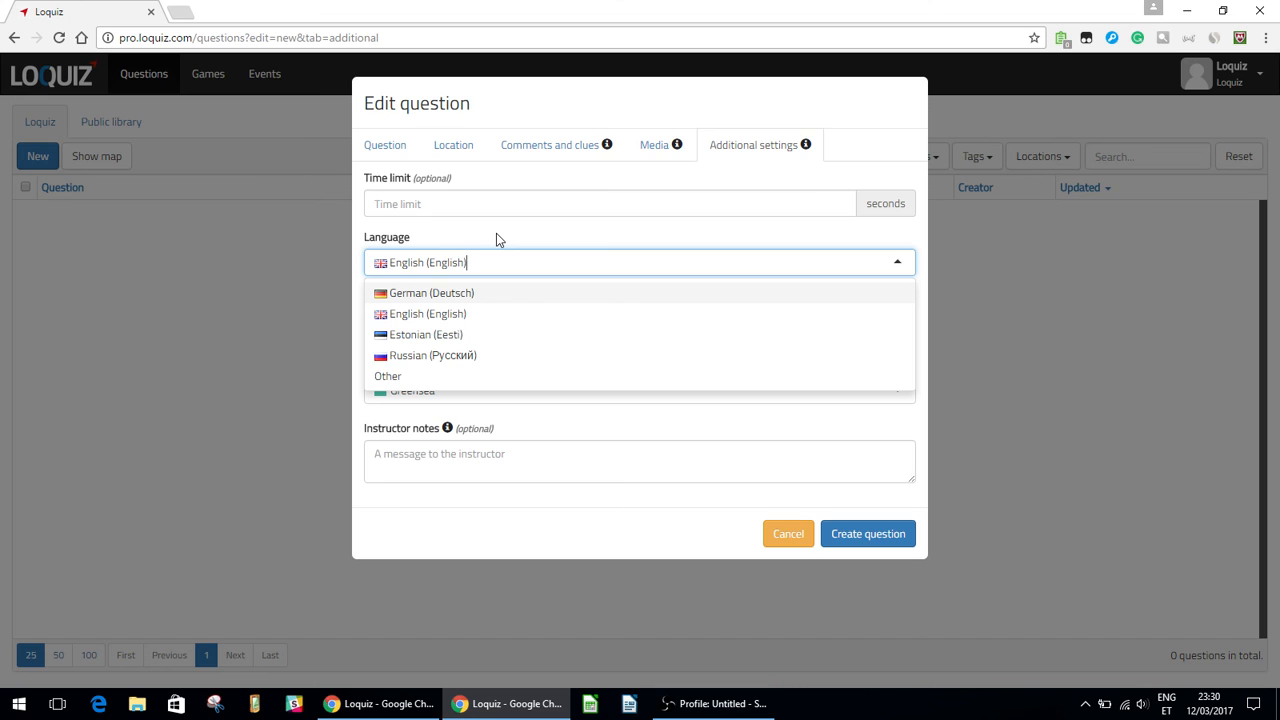
{"action": "left_click", "coordinate": [428, 312]}
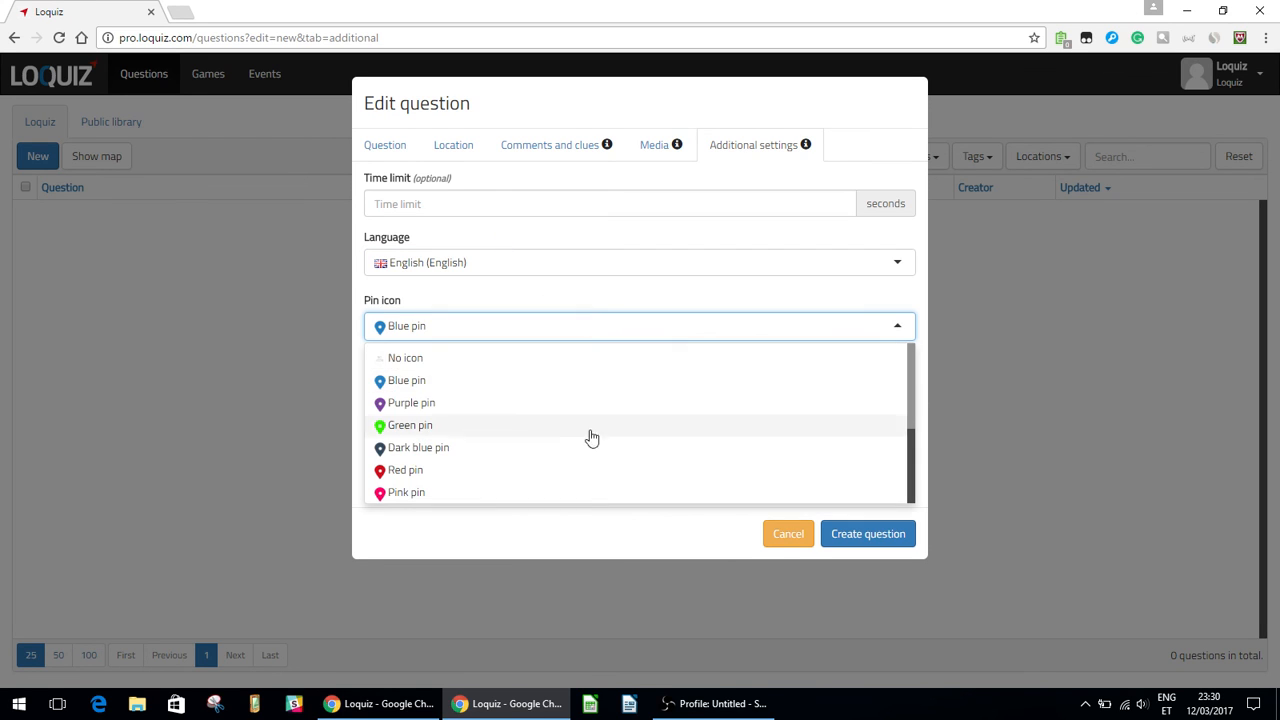
{"action": "mouse_move", "coordinate": [420, 404]}
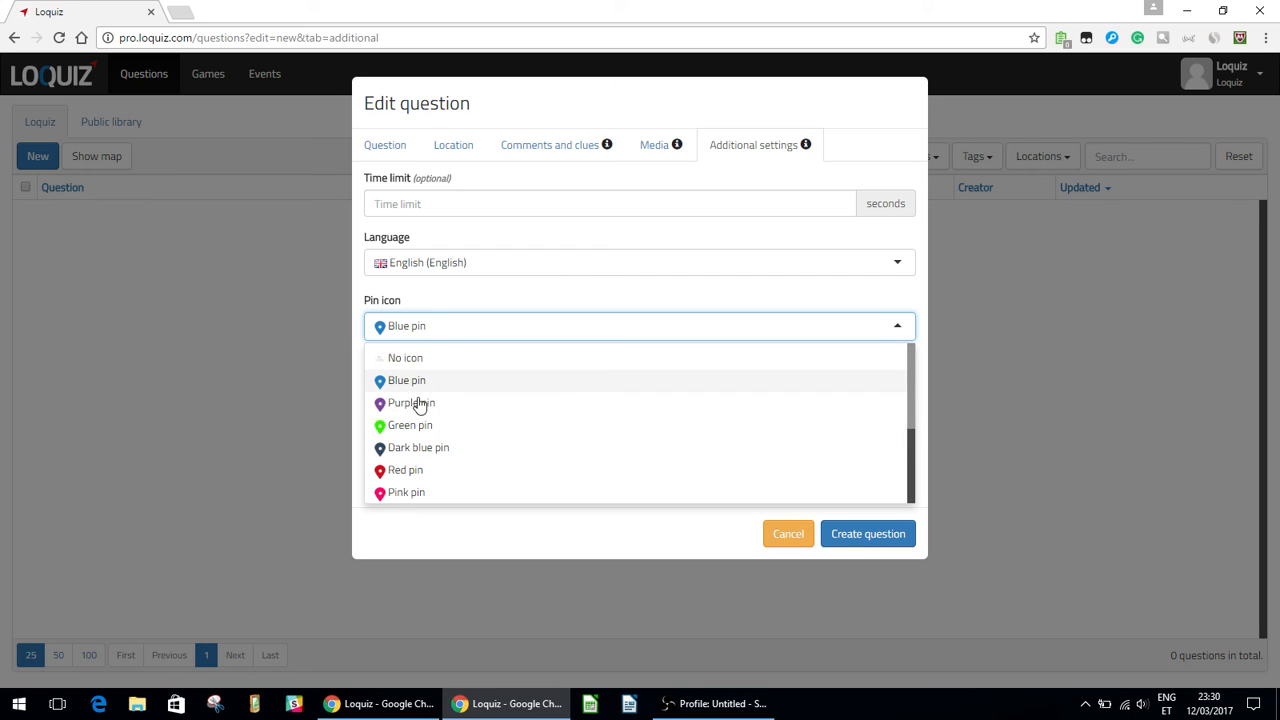
{"action": "scroll", "scroll_direction": "down", "scroll_amount": 3}
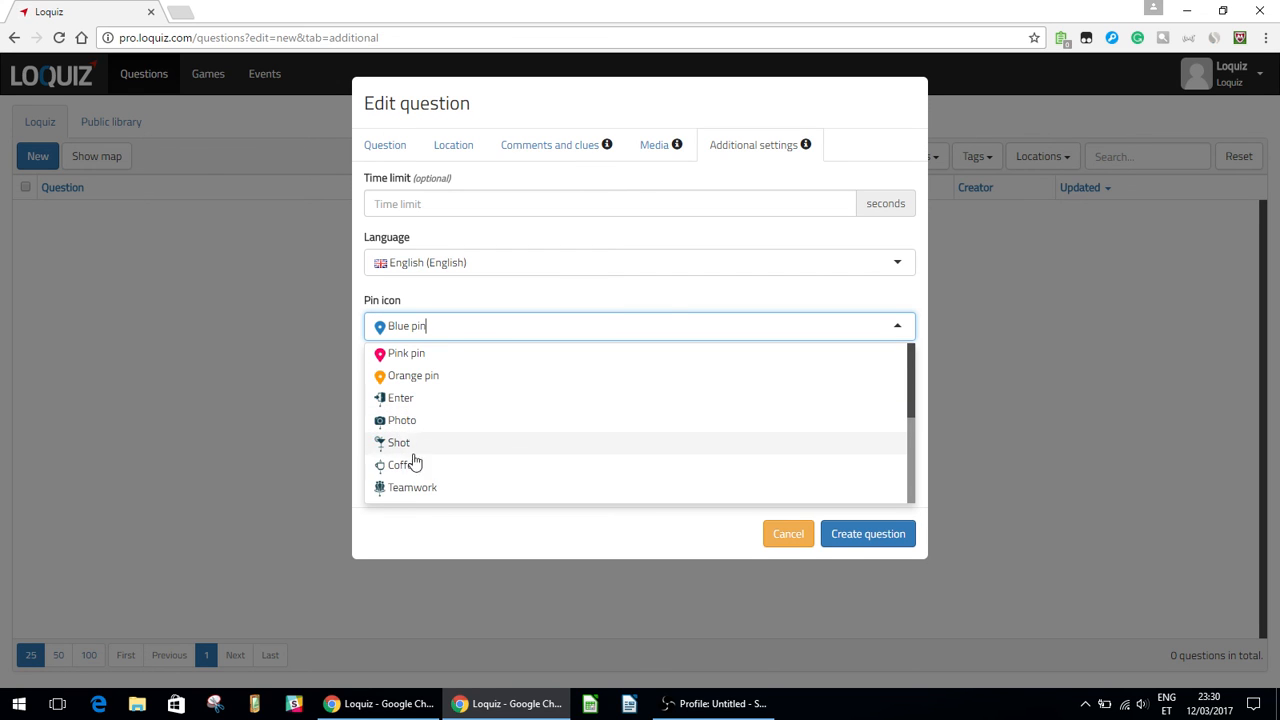
{"action": "mouse_move", "coordinate": [564, 284]}
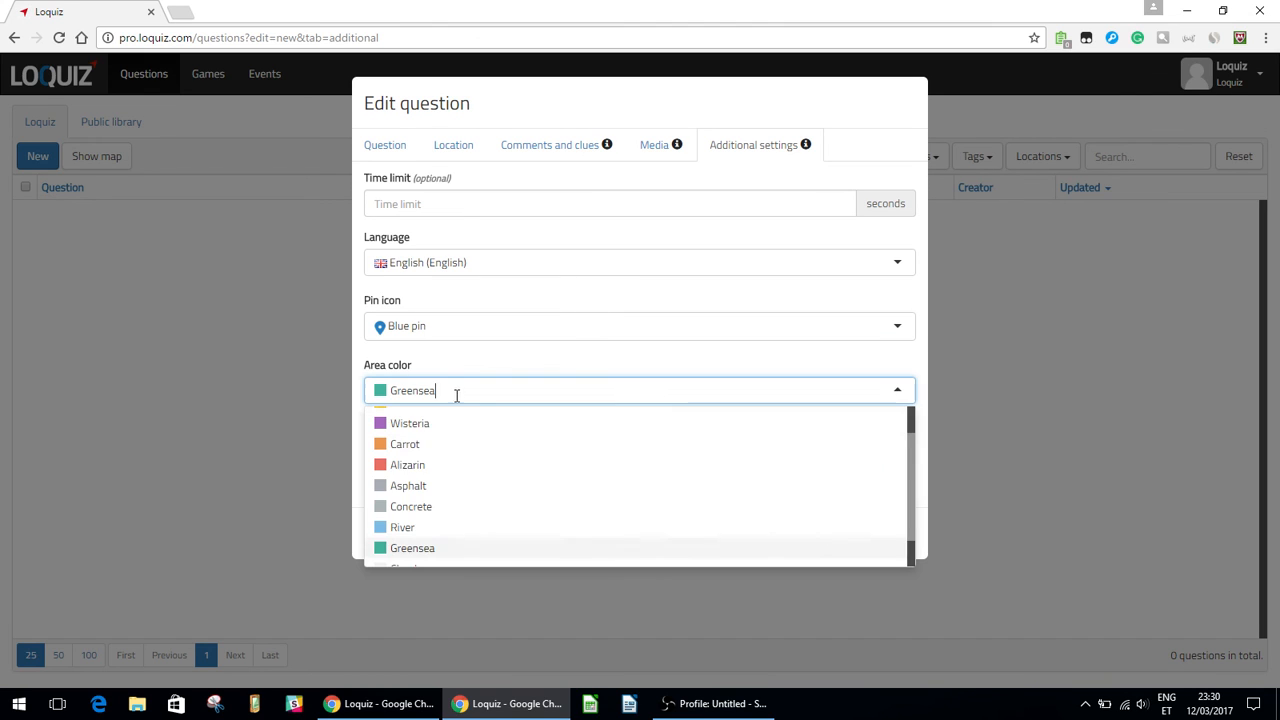
{"action": "mouse_move", "coordinate": [504, 376]}
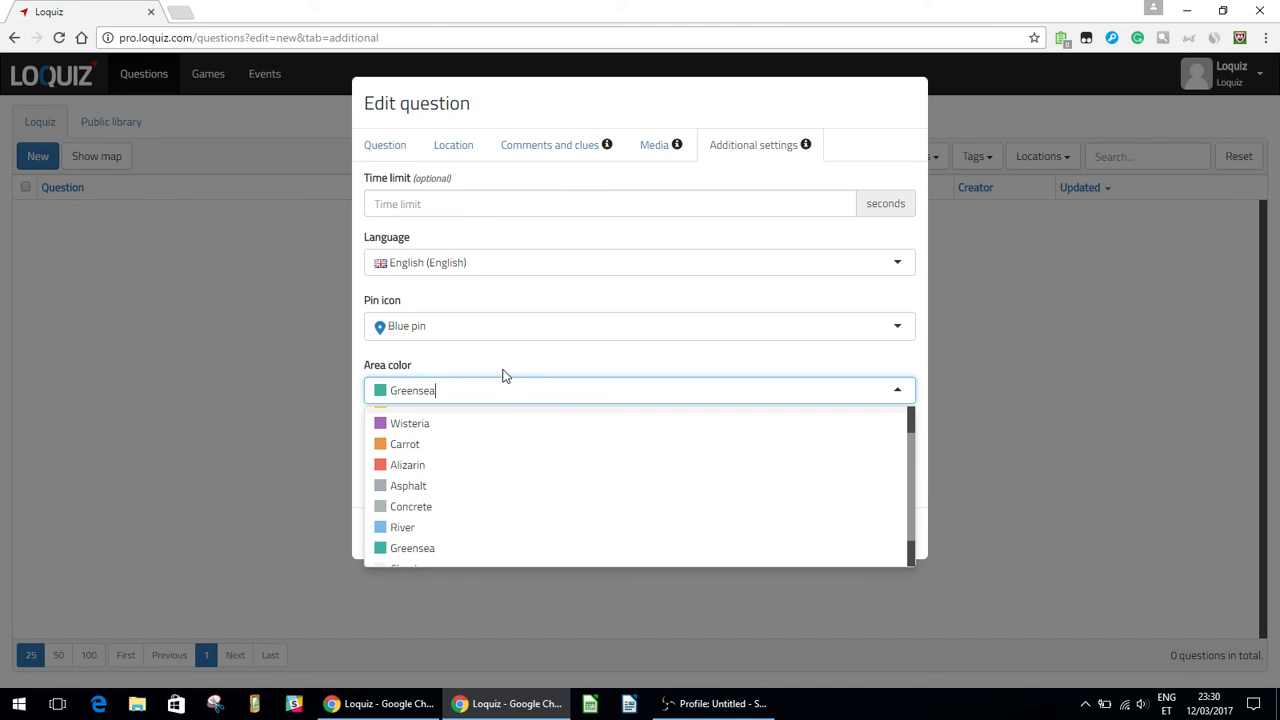
{"action": "left_click", "coordinate": [412, 548]}
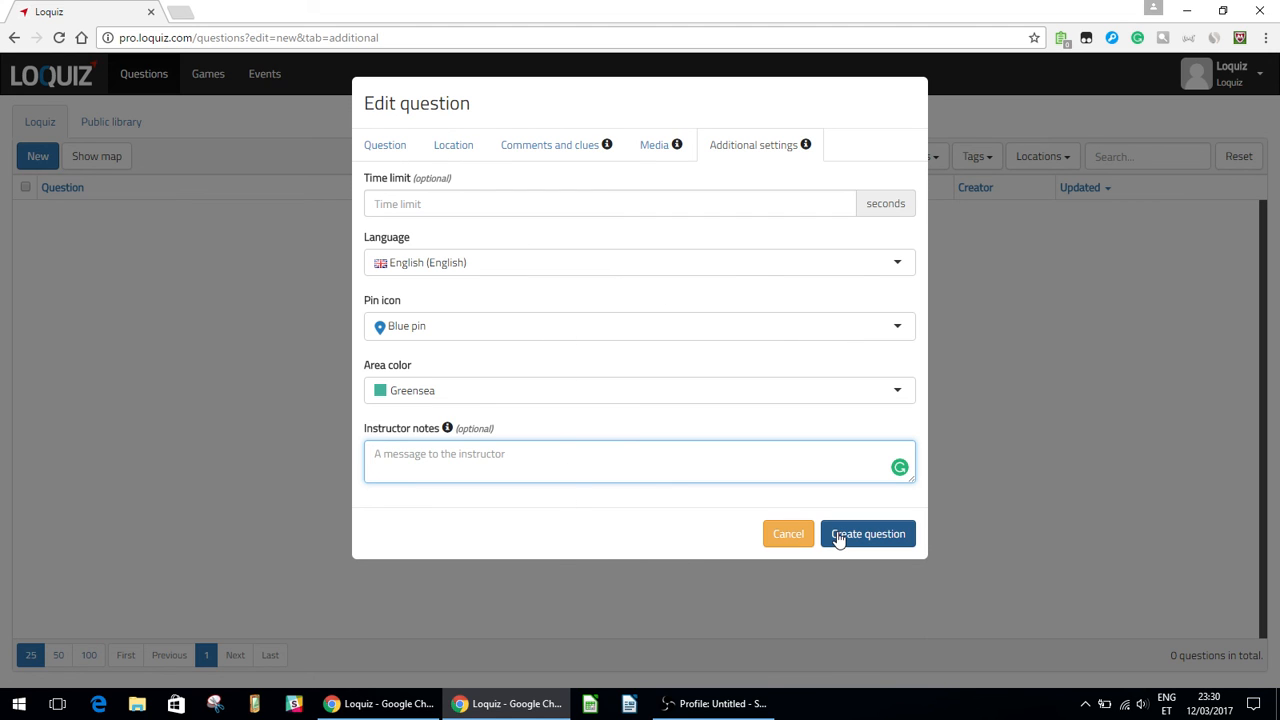
Create the question so 'What is 2+2?' with the math tag appears in the list
{"action": "left_click", "coordinate": [868, 532]}
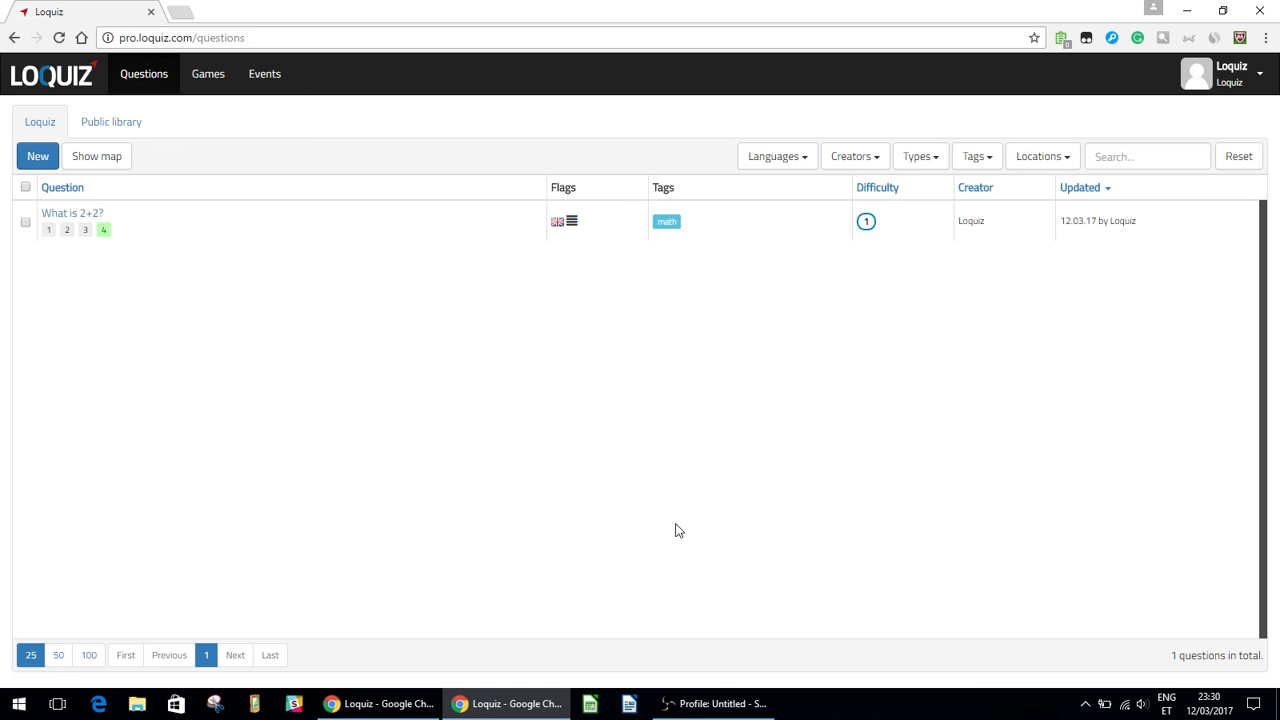
{"action": "mouse_move", "coordinate": [156, 236]}
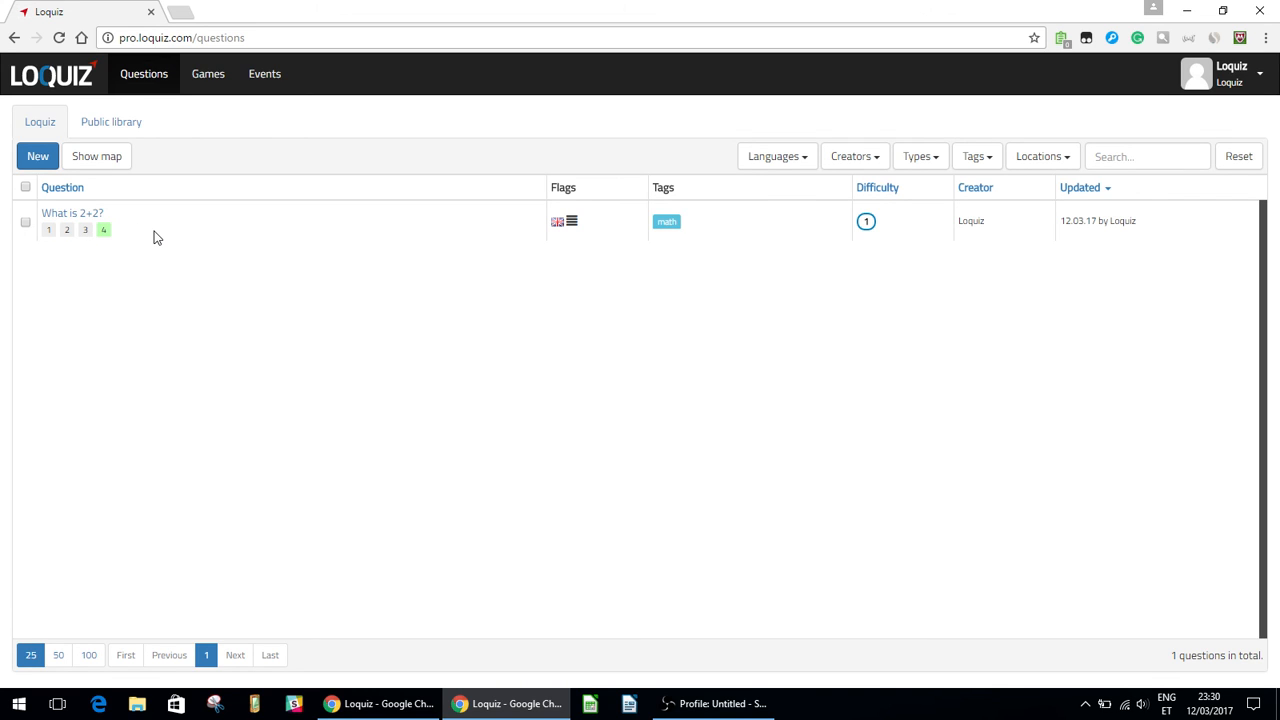